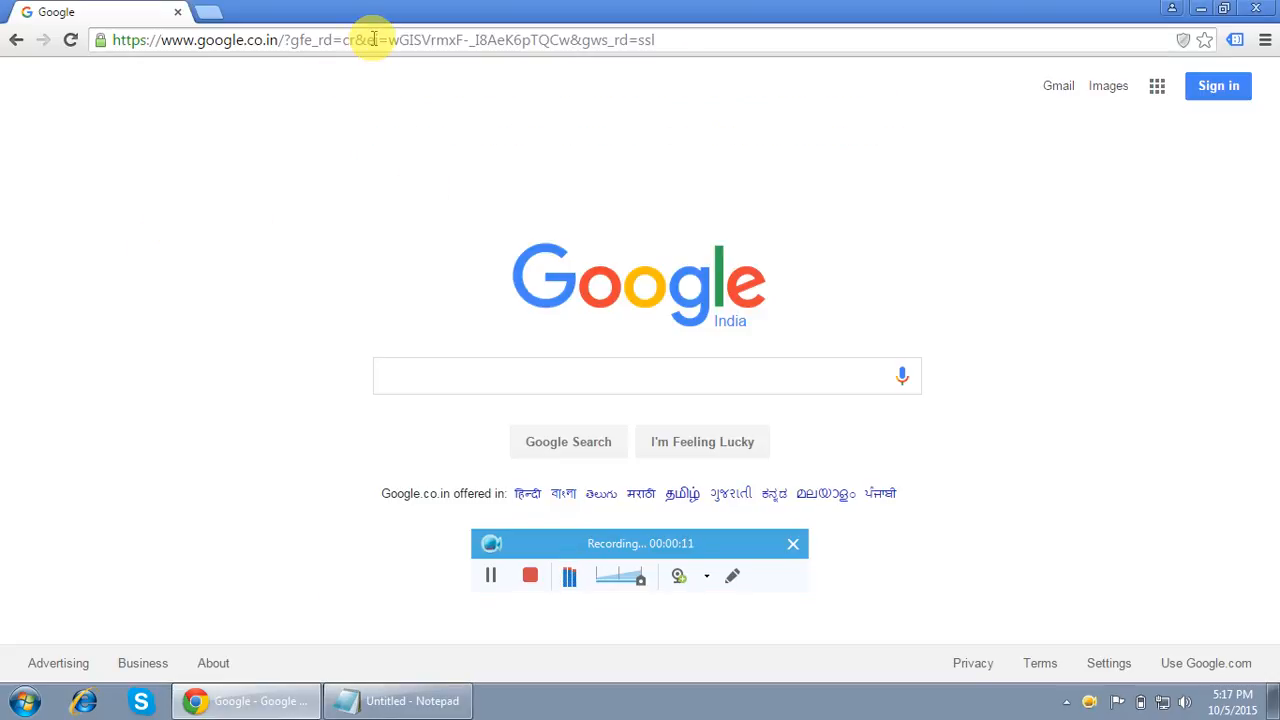
Enter youtube.com in Chrome's address bar to load YouTube
text(youtube.com)
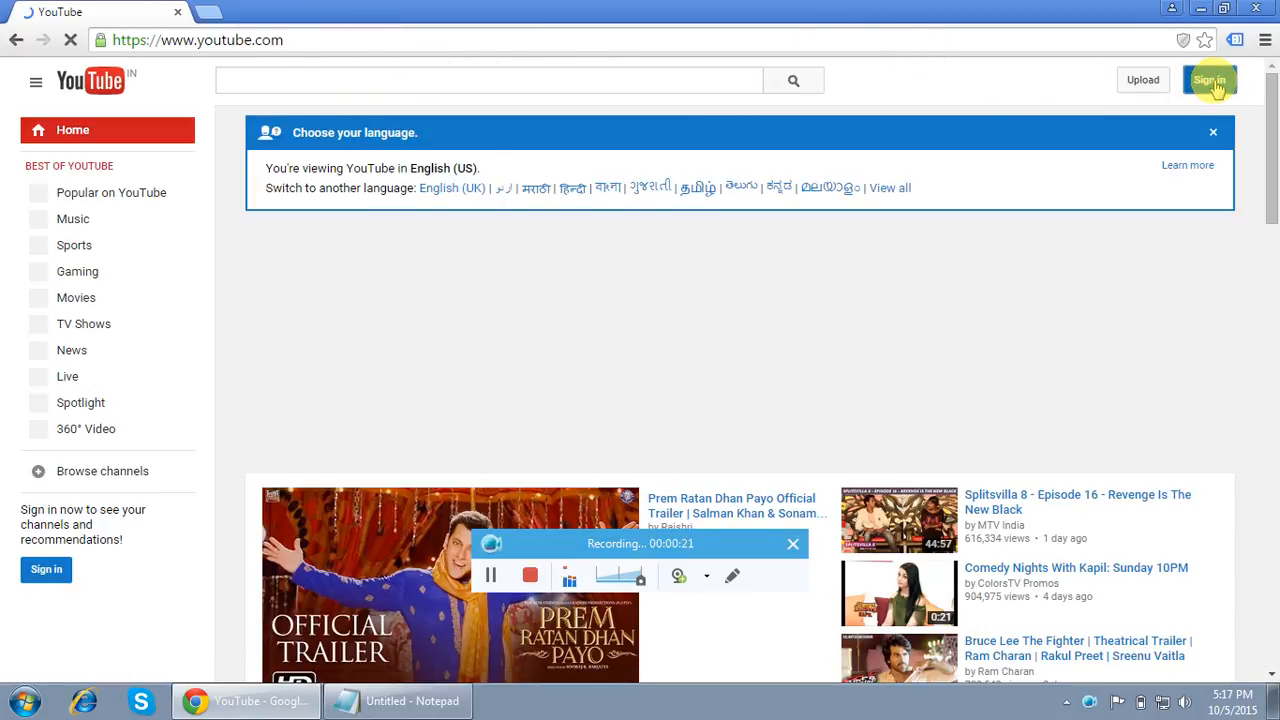
Start signing in and enter the Google account email
click(1210, 80)
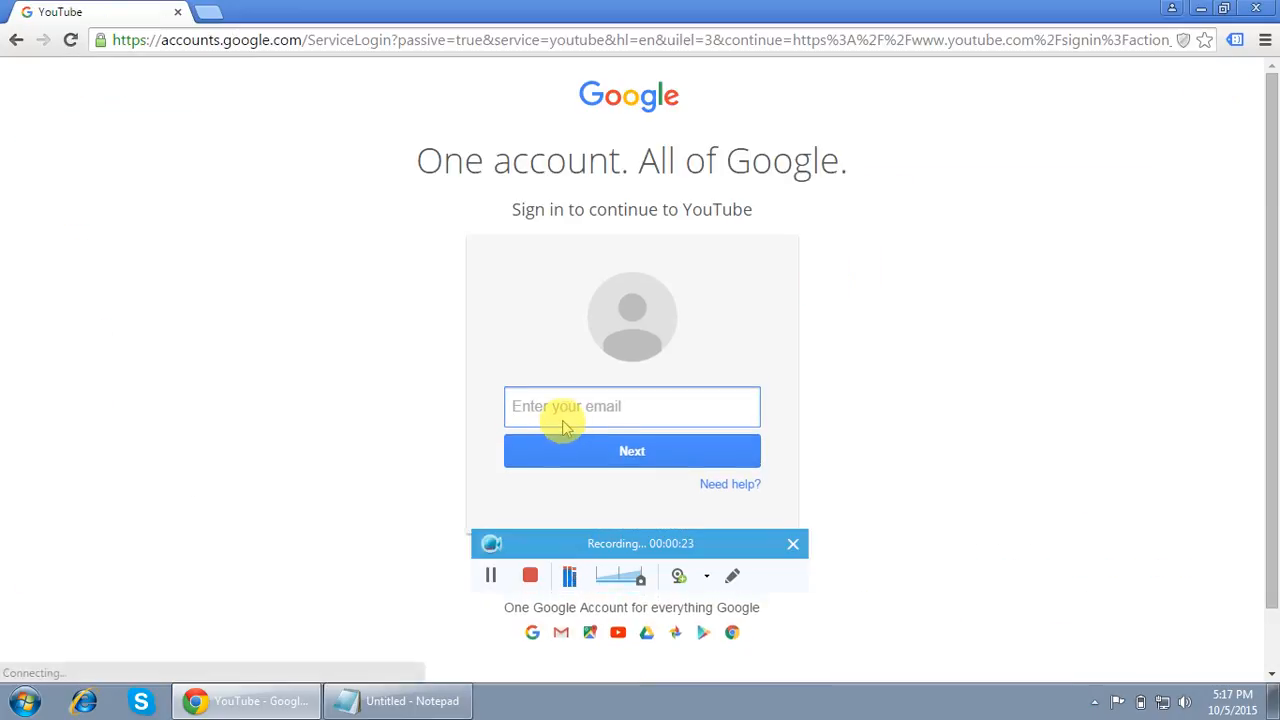
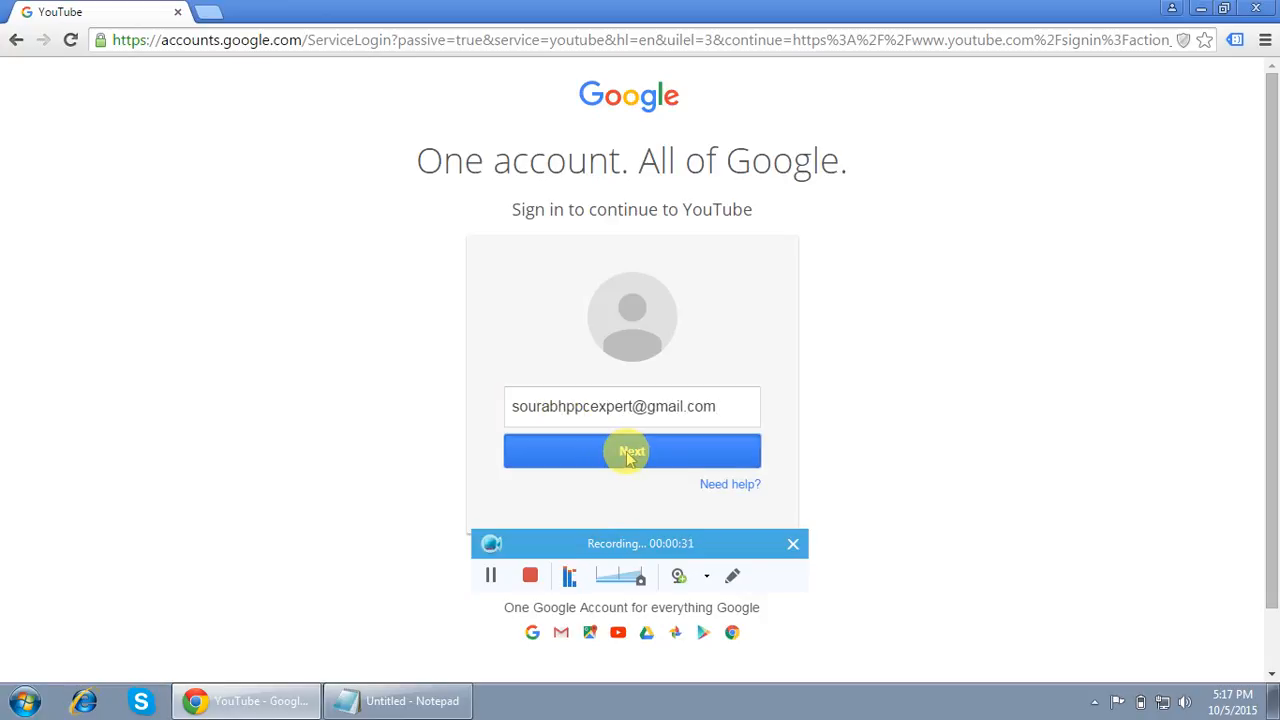
click(632, 451)
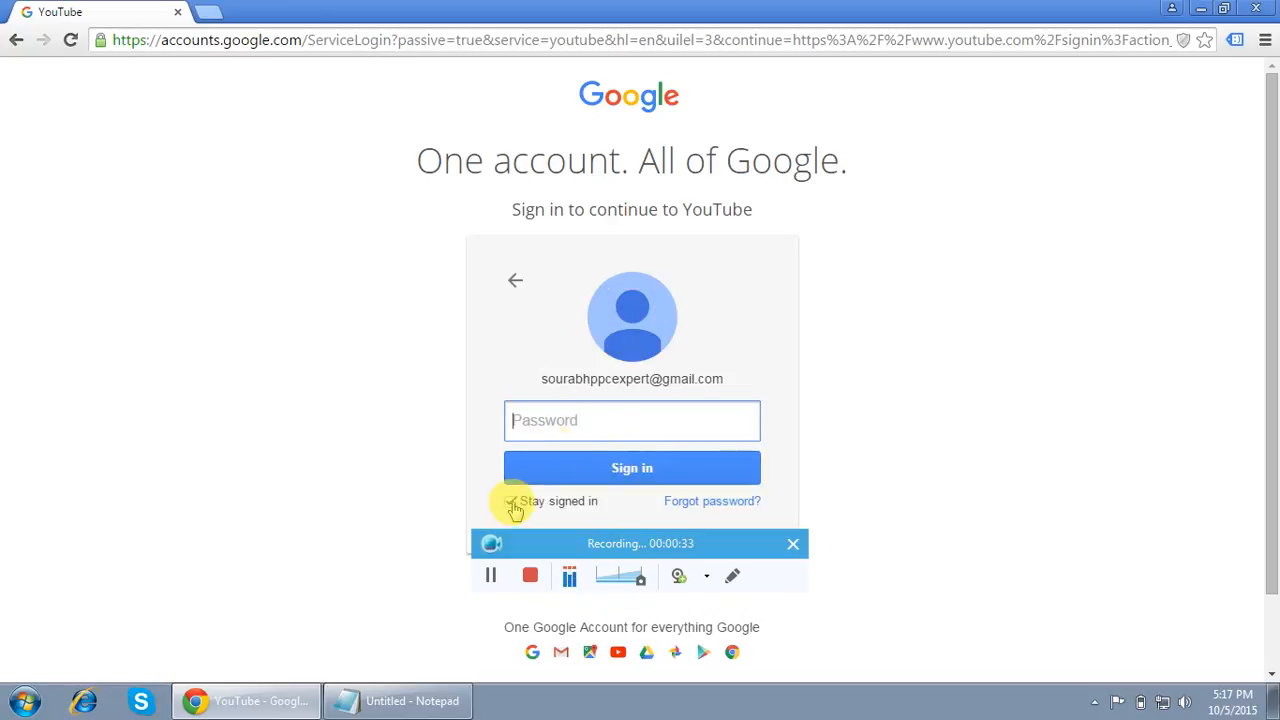
Turn off Stay signed in, enter the password, and finish signing in
click(510, 501)
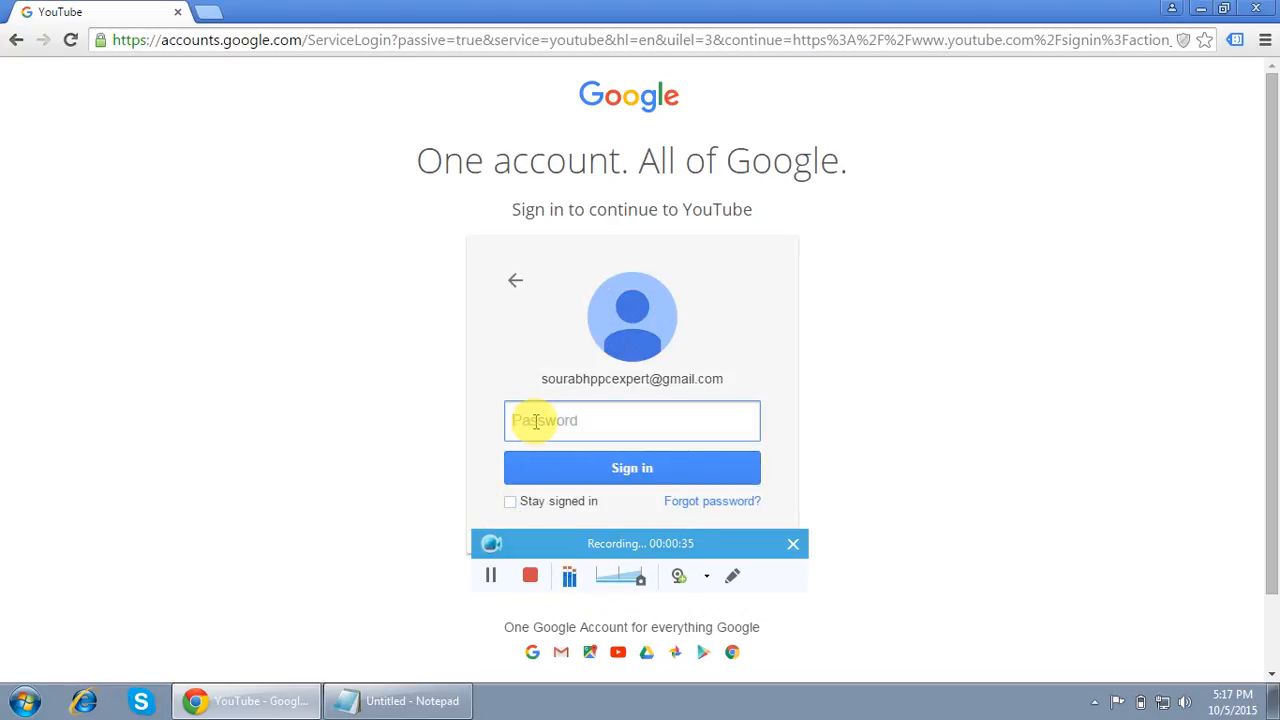
text(password)
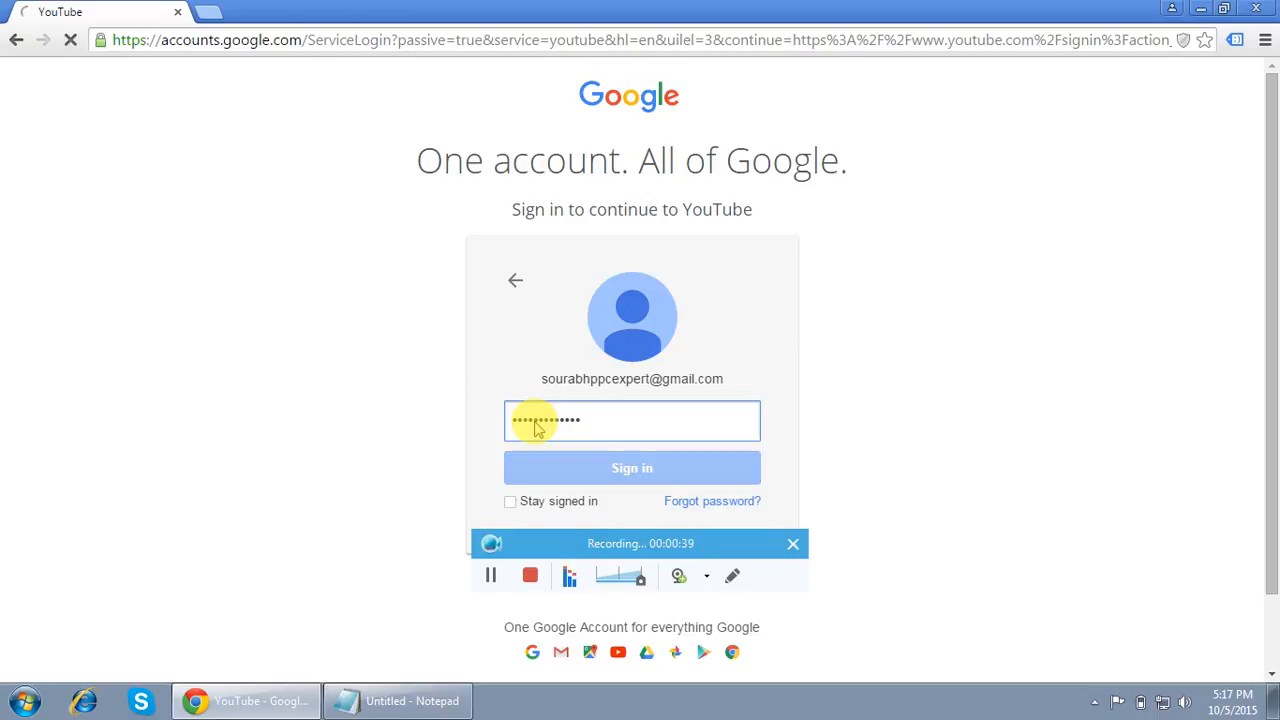
click(632, 468)
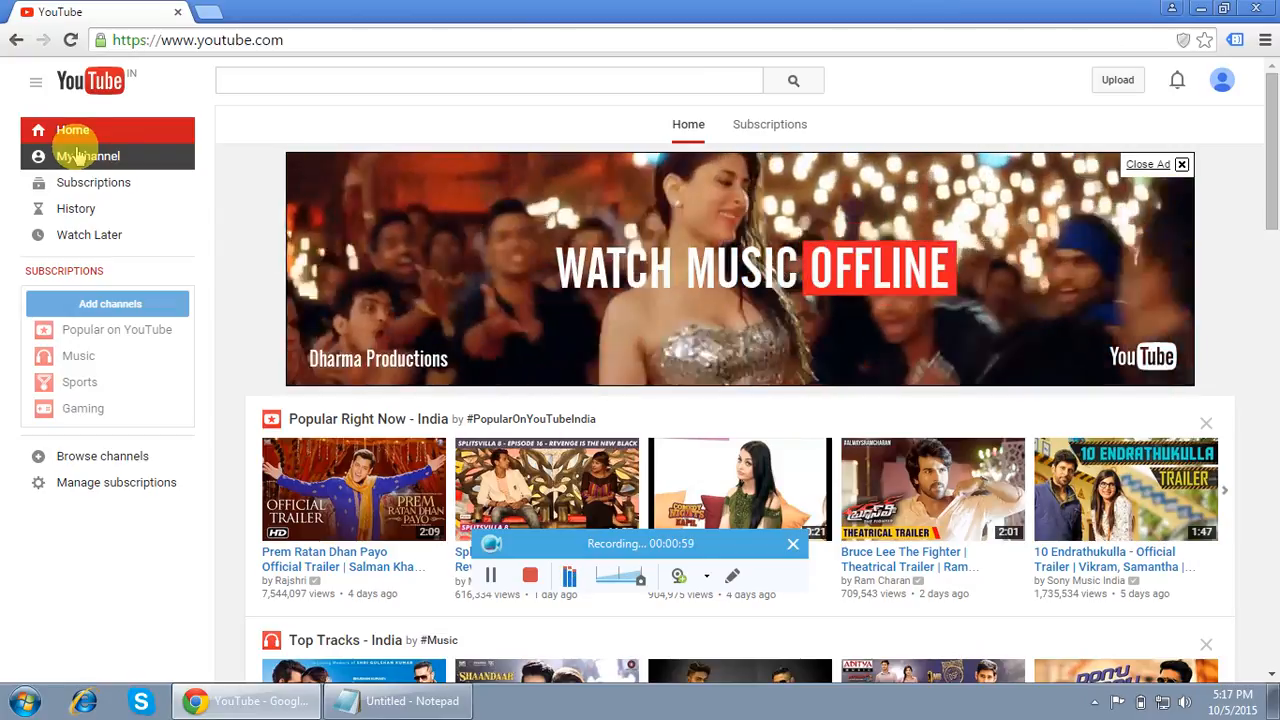
mouse_move(75, 208)
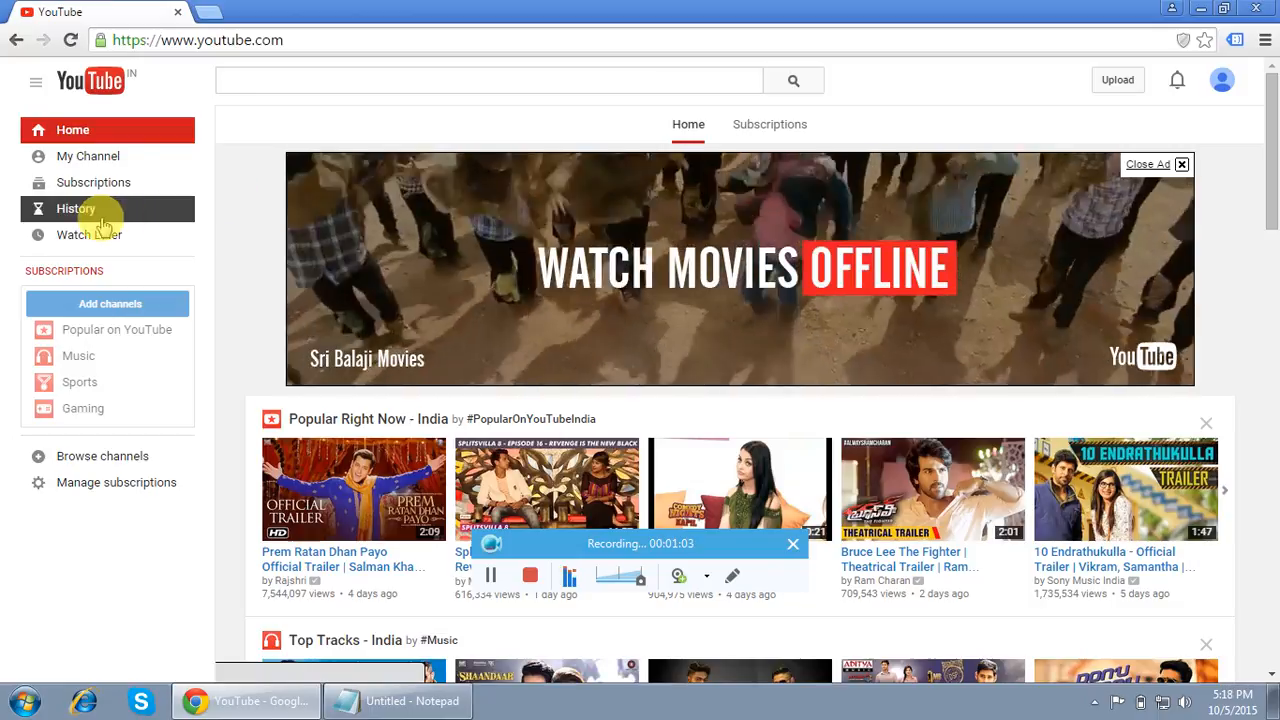
Open History from the left sidebar to see the empty watch history
click(75, 208)
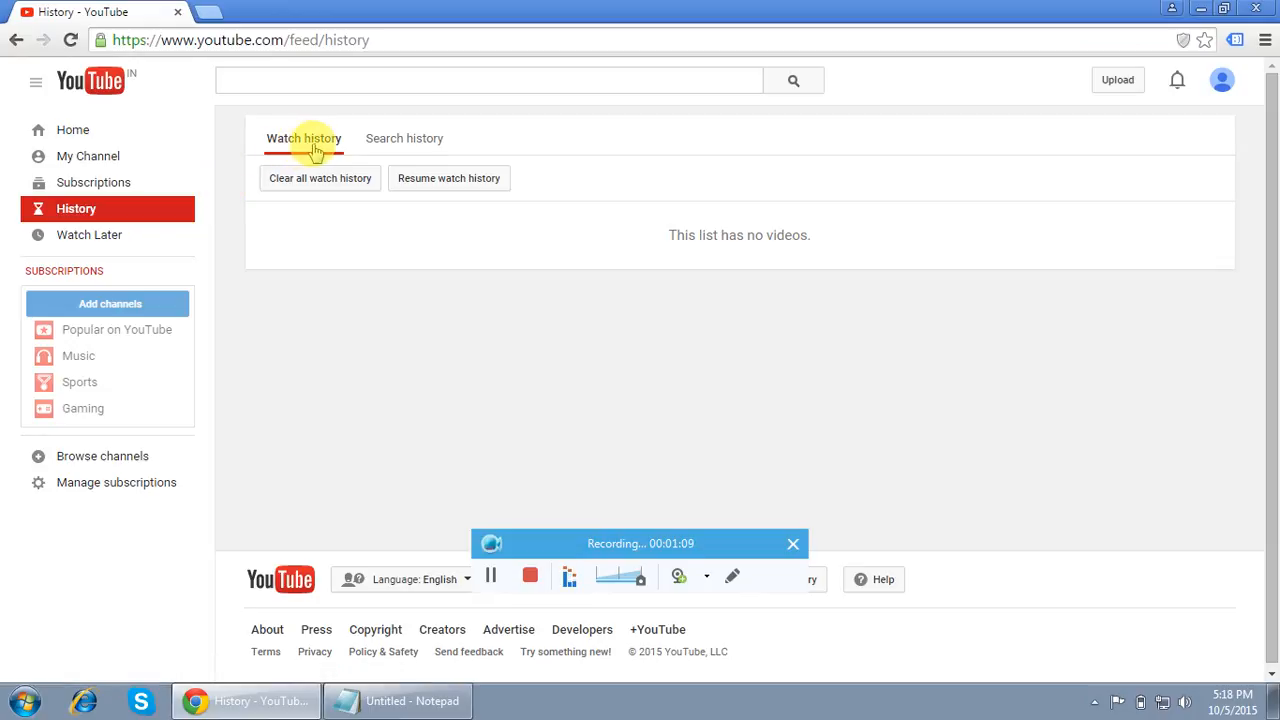
mouse_move(325, 143)
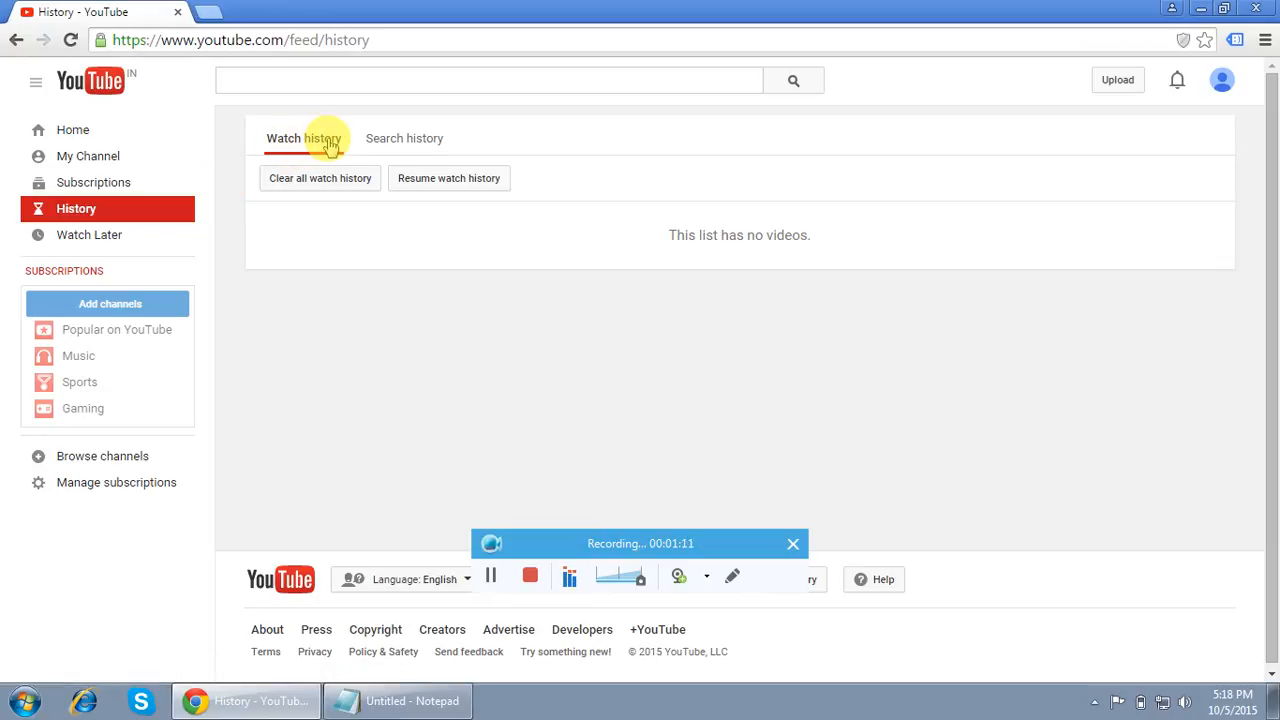
mouse_move(420, 138)
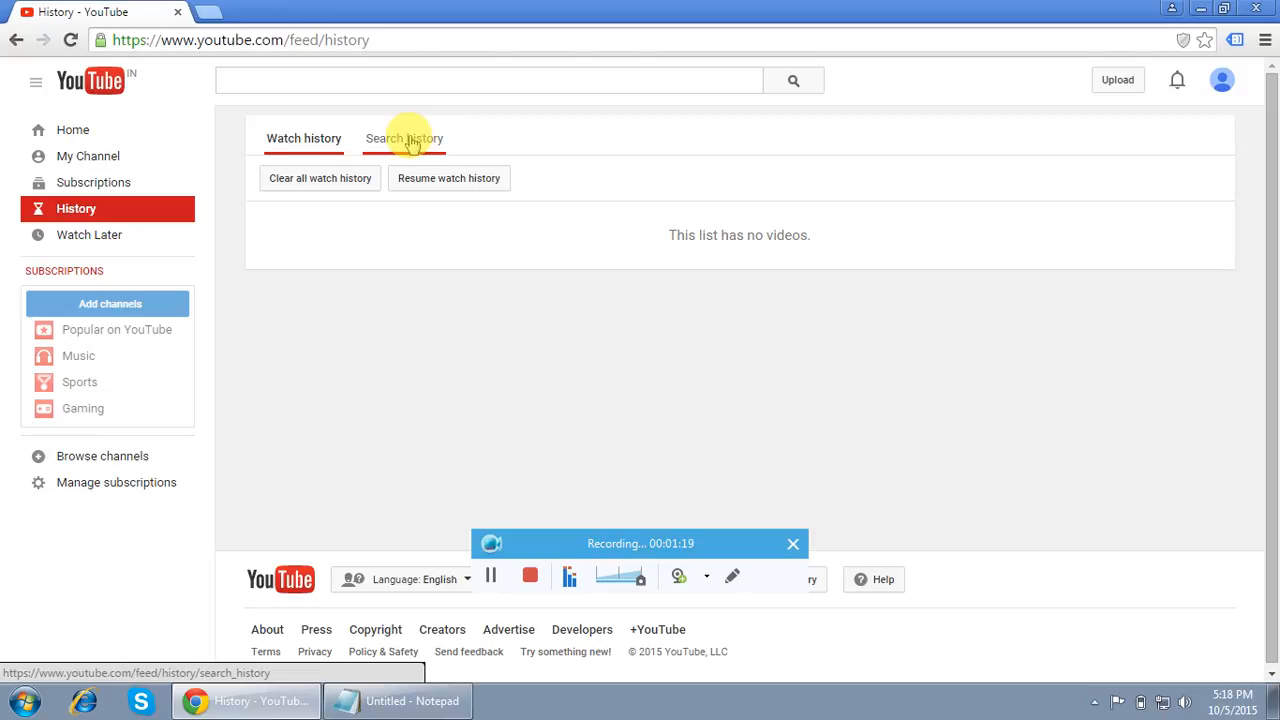
Open the Search history tab listing three password-reset searches
click(404, 138)
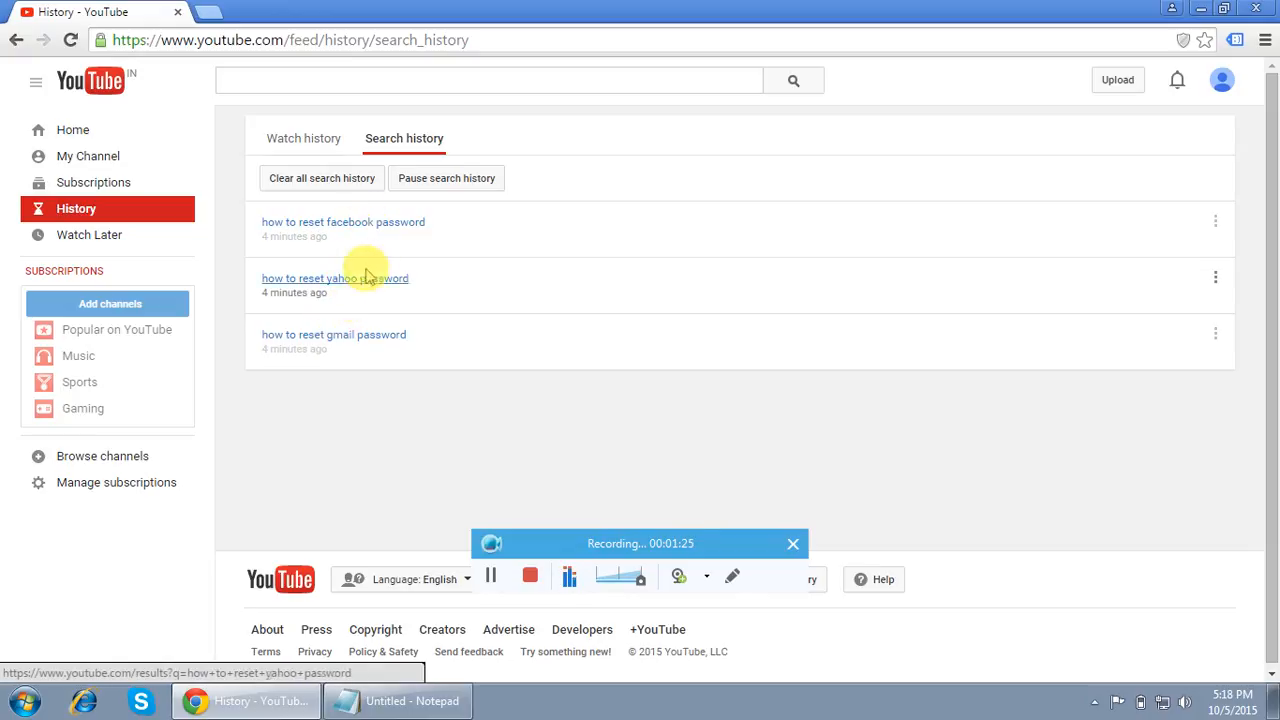
mouse_move(380, 221)
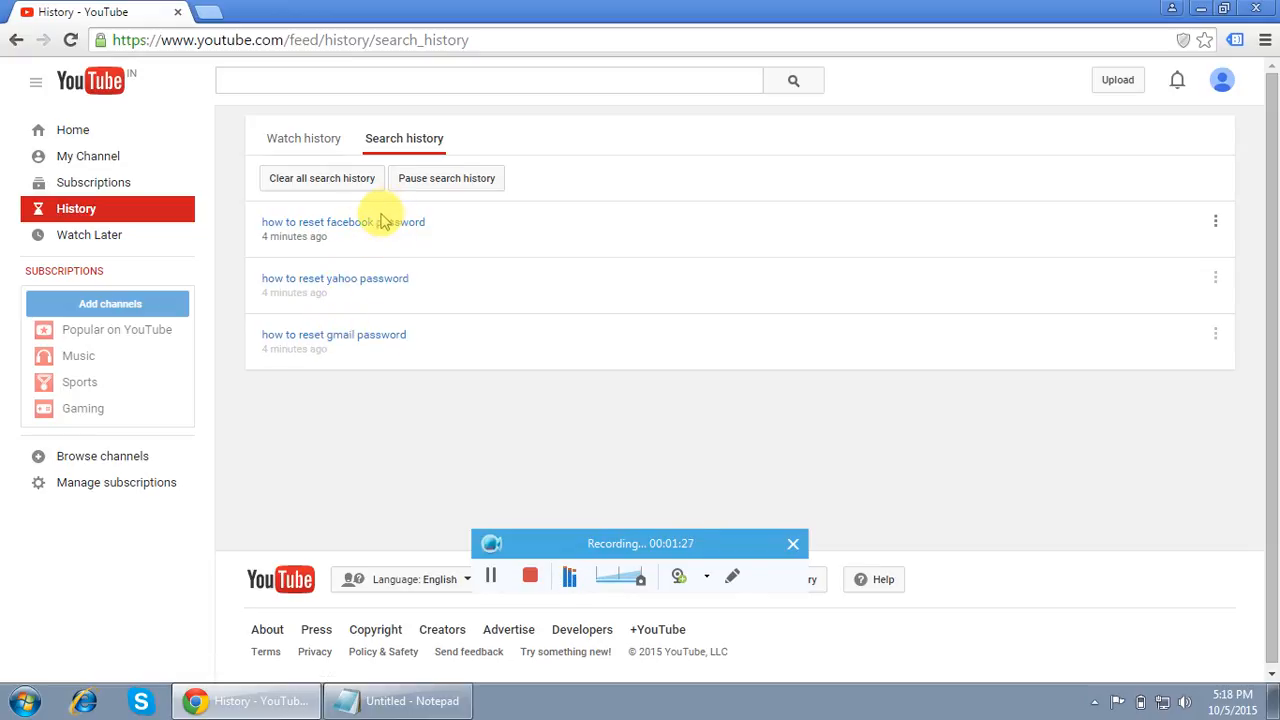
mouse_move(345, 295)
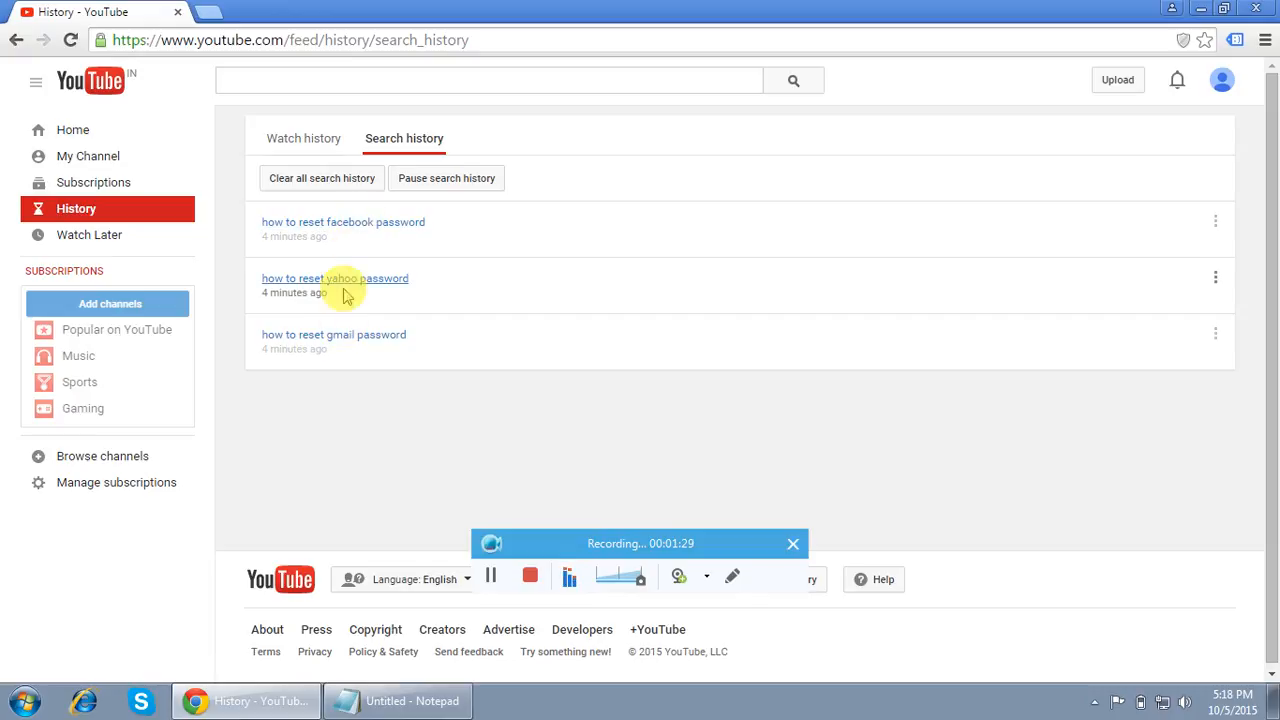
mouse_move(290, 185)
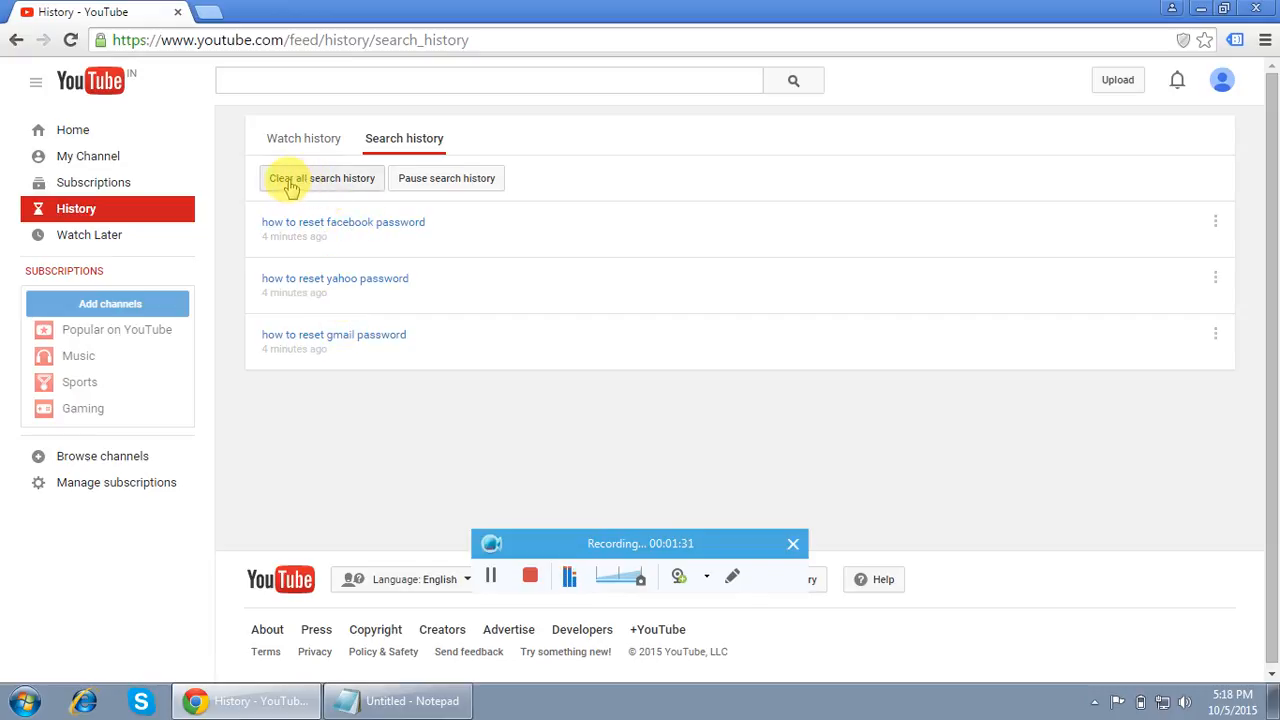
mouse_move(335, 190)
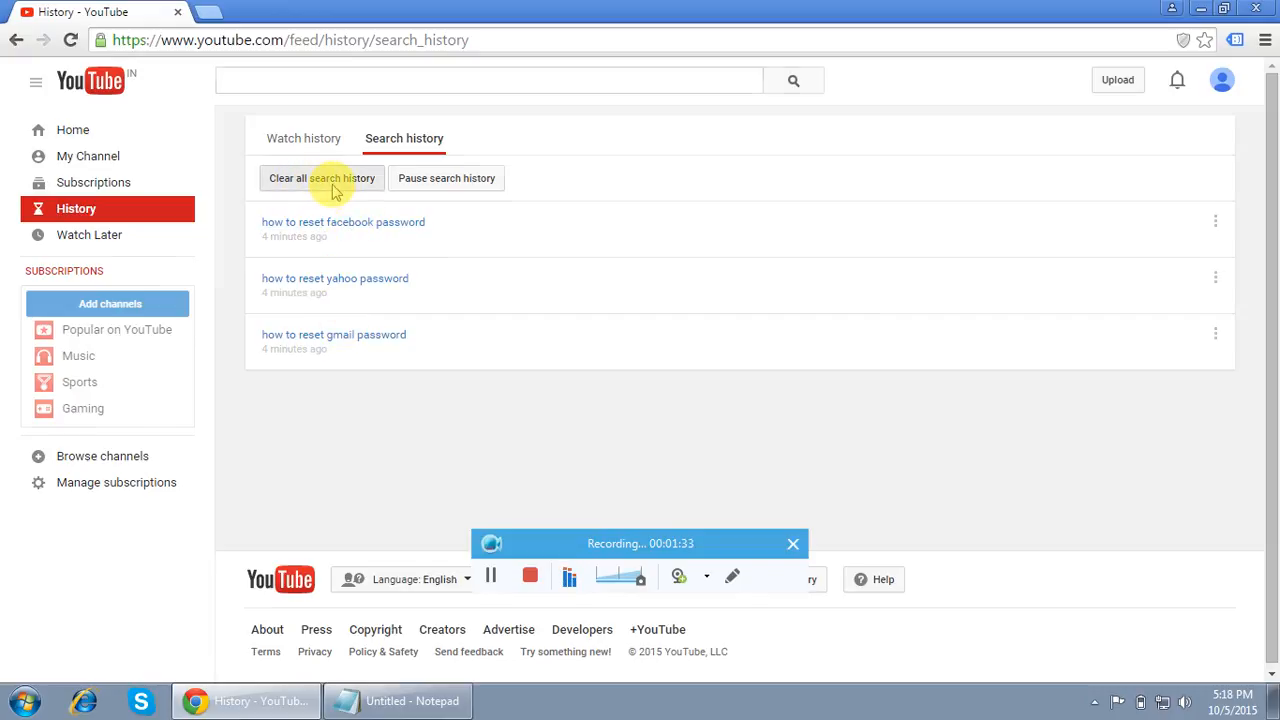
click(321, 178)
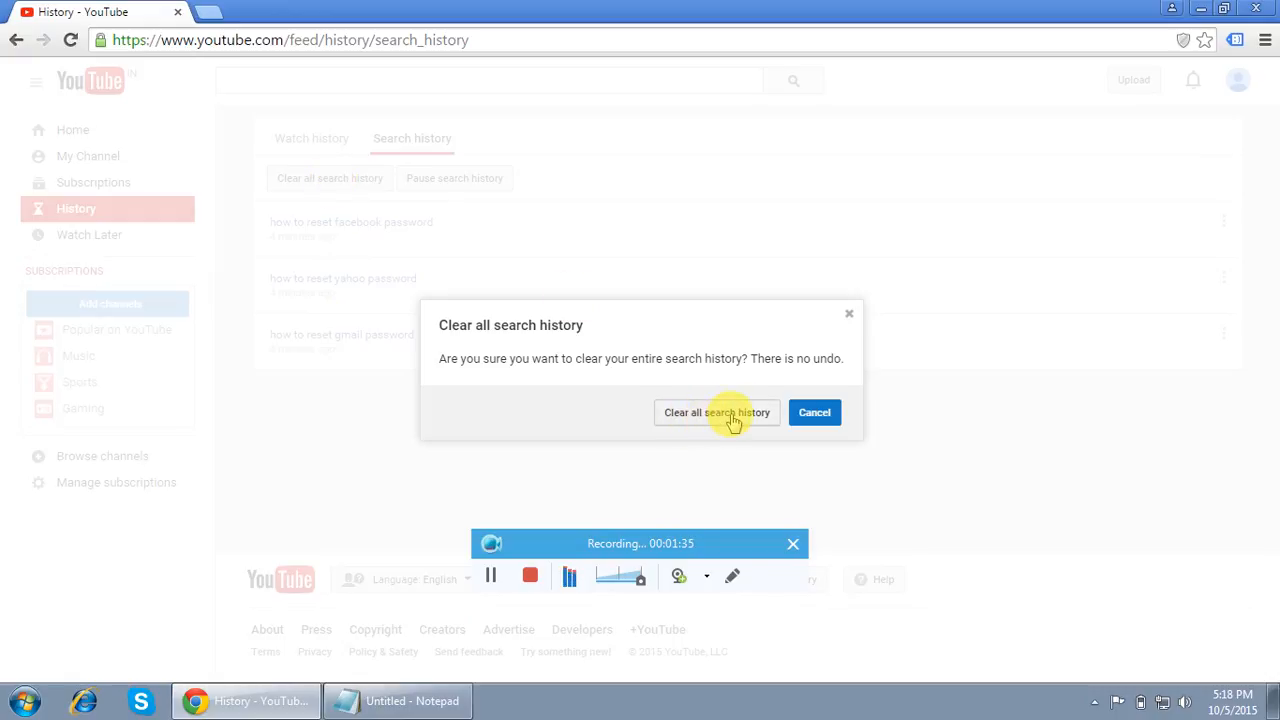
click(716, 412)
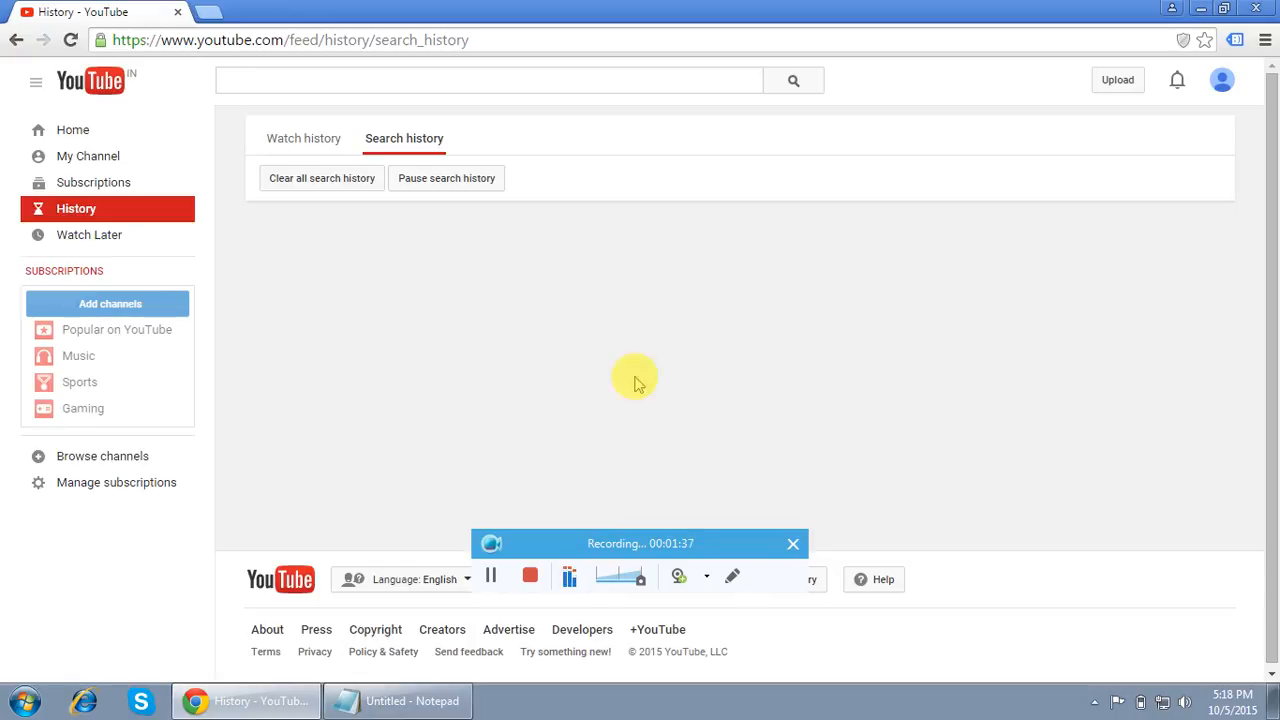
mouse_move(560, 330)
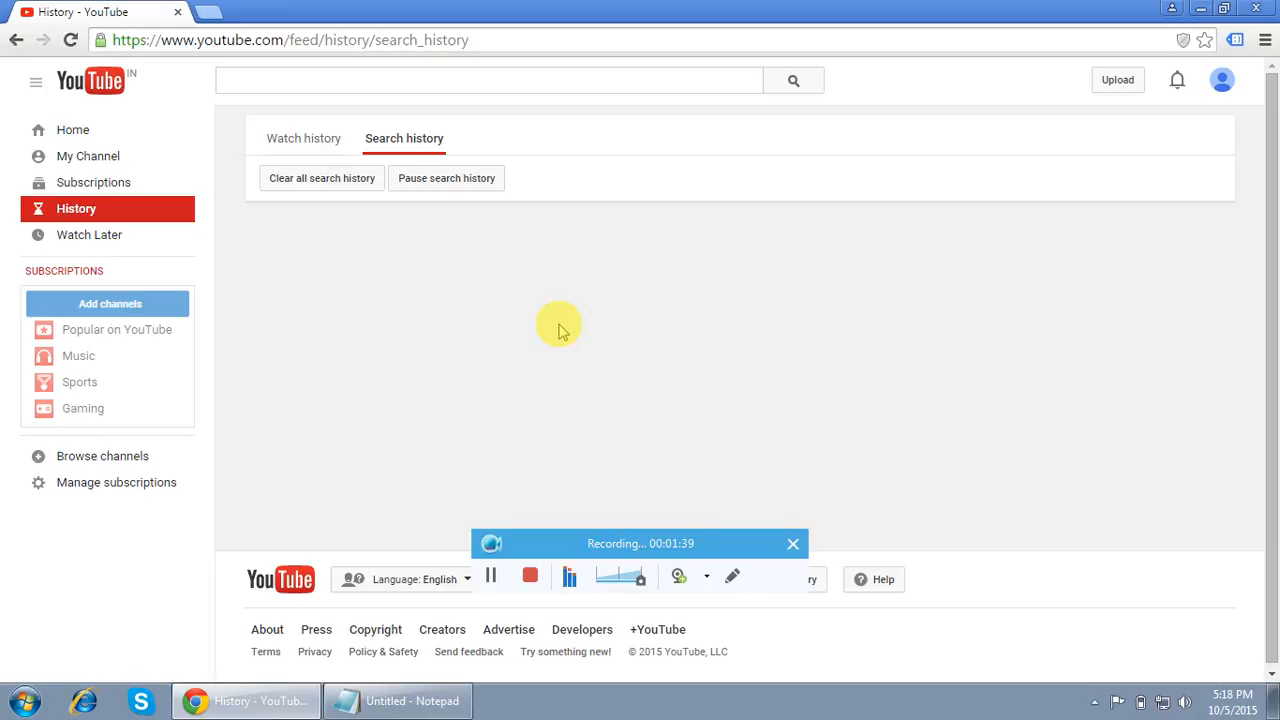
mouse_move(358, 275)
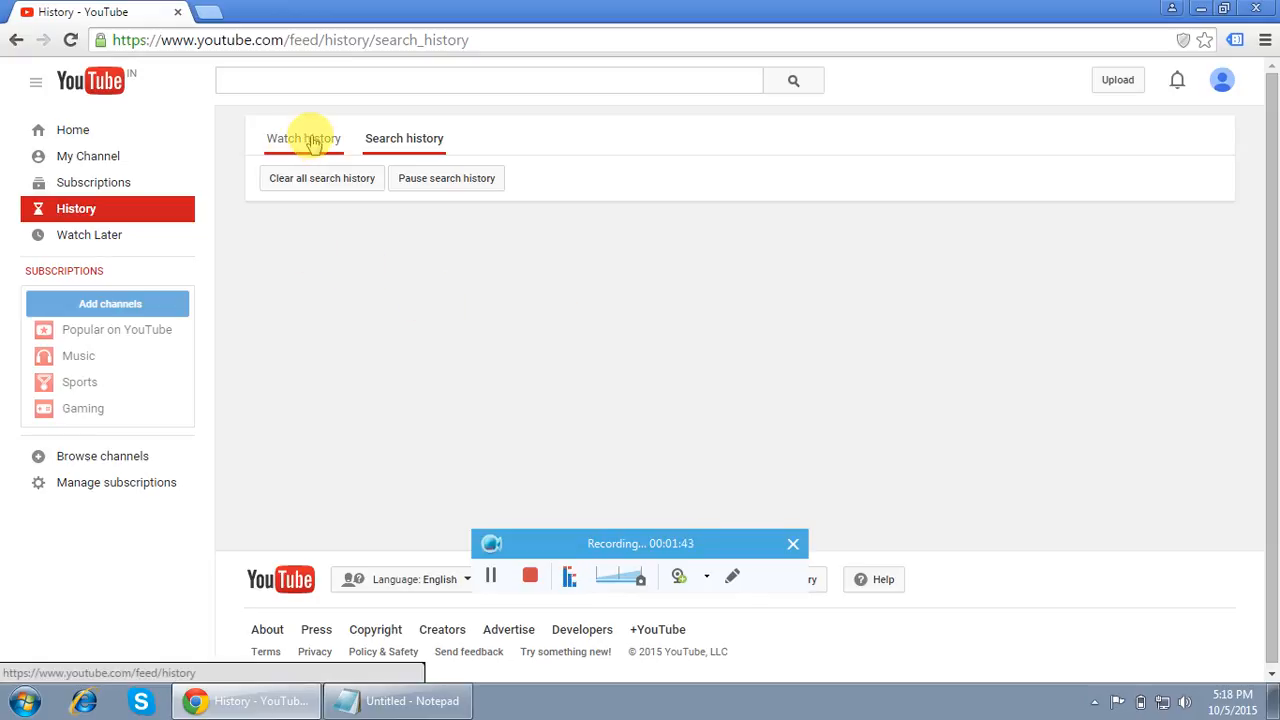
mouse_move(303, 138)
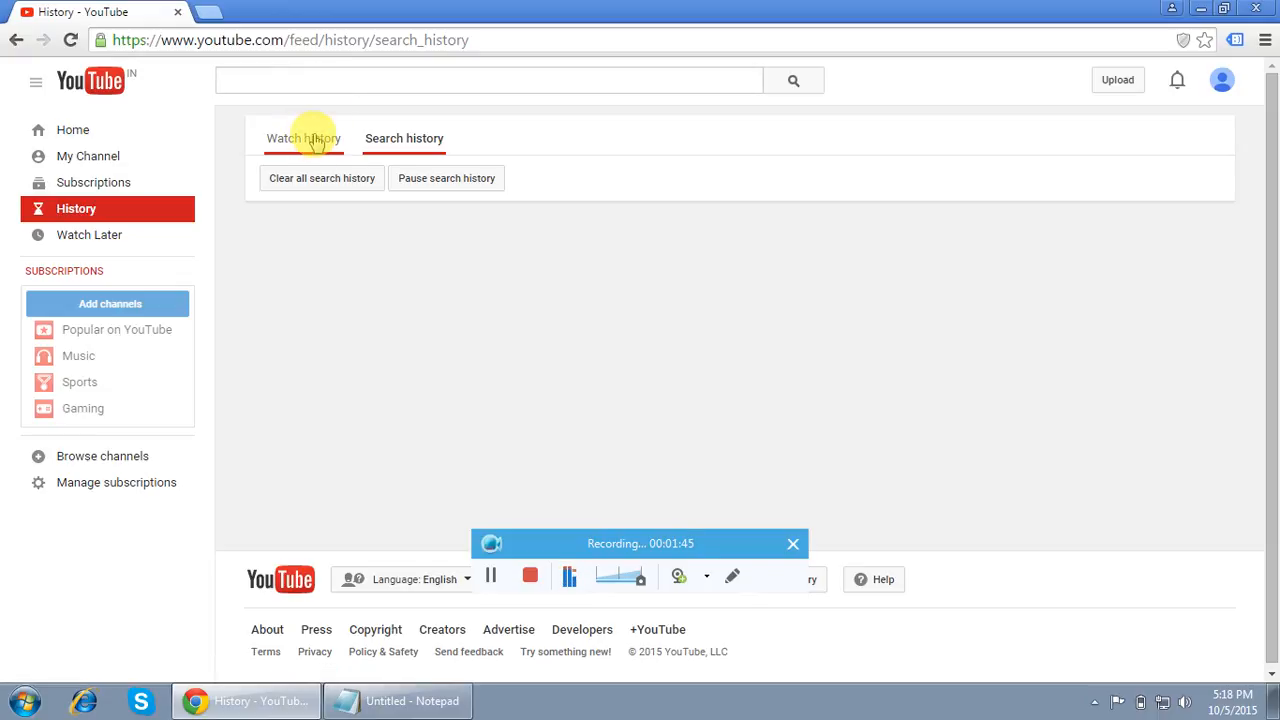
Open the Watch history tab, which still shows no videos
click(303, 138)
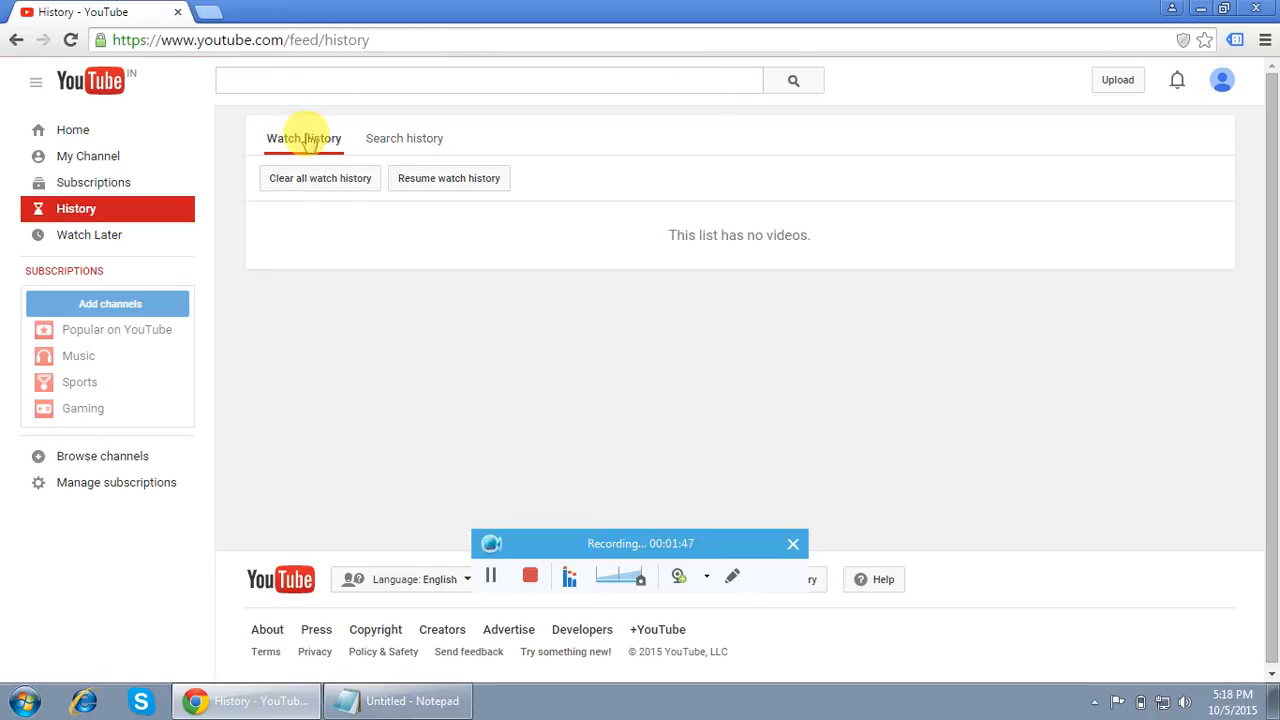
mouse_move(308, 185)
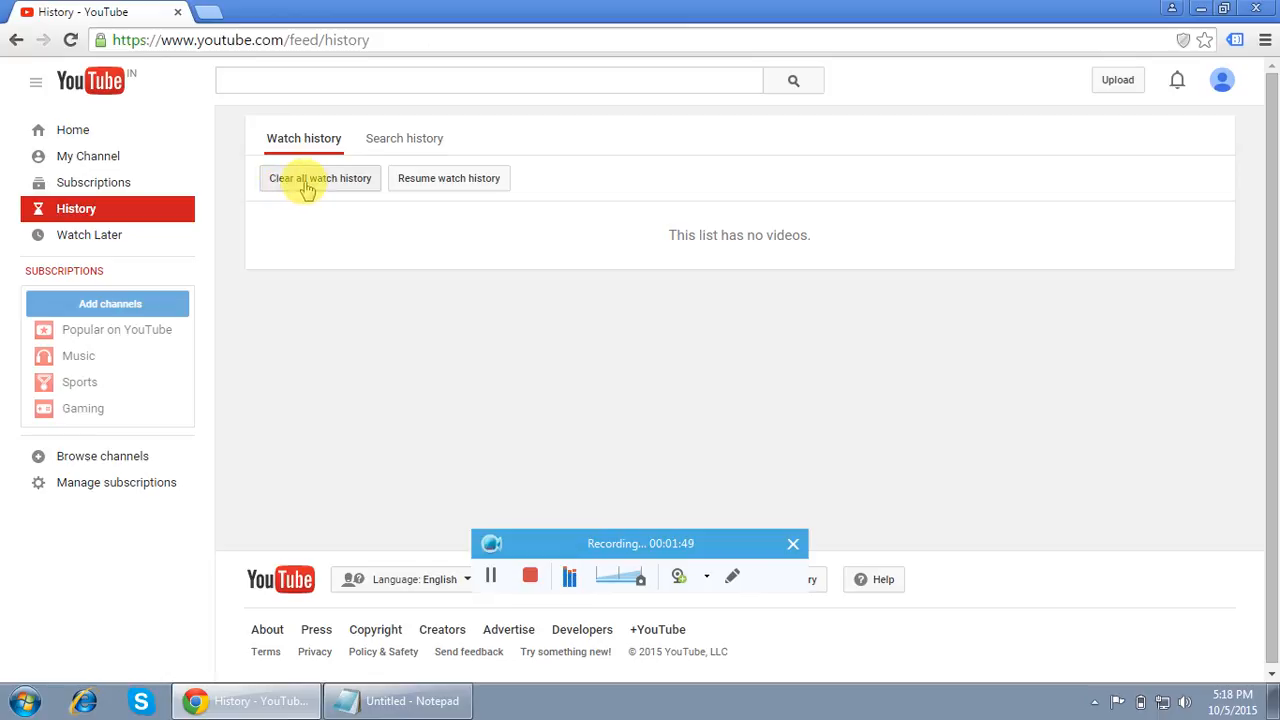
mouse_move(380, 220)
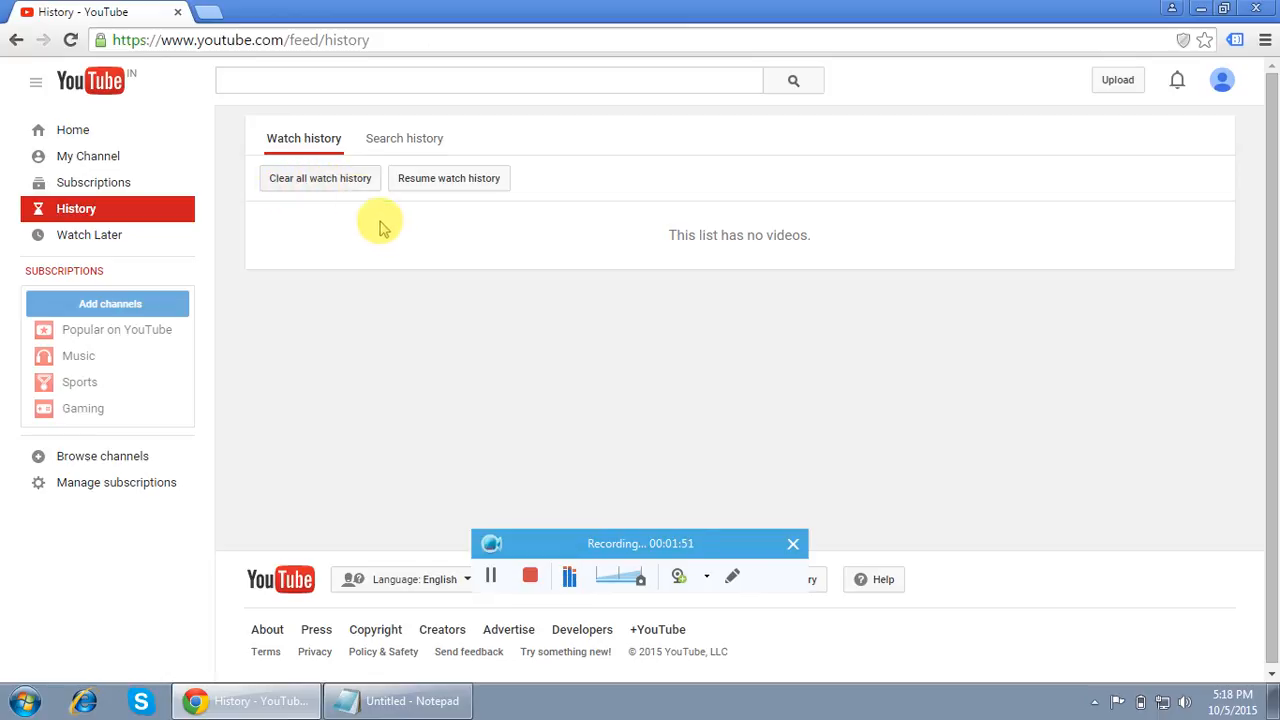
mouse_move(387, 233)
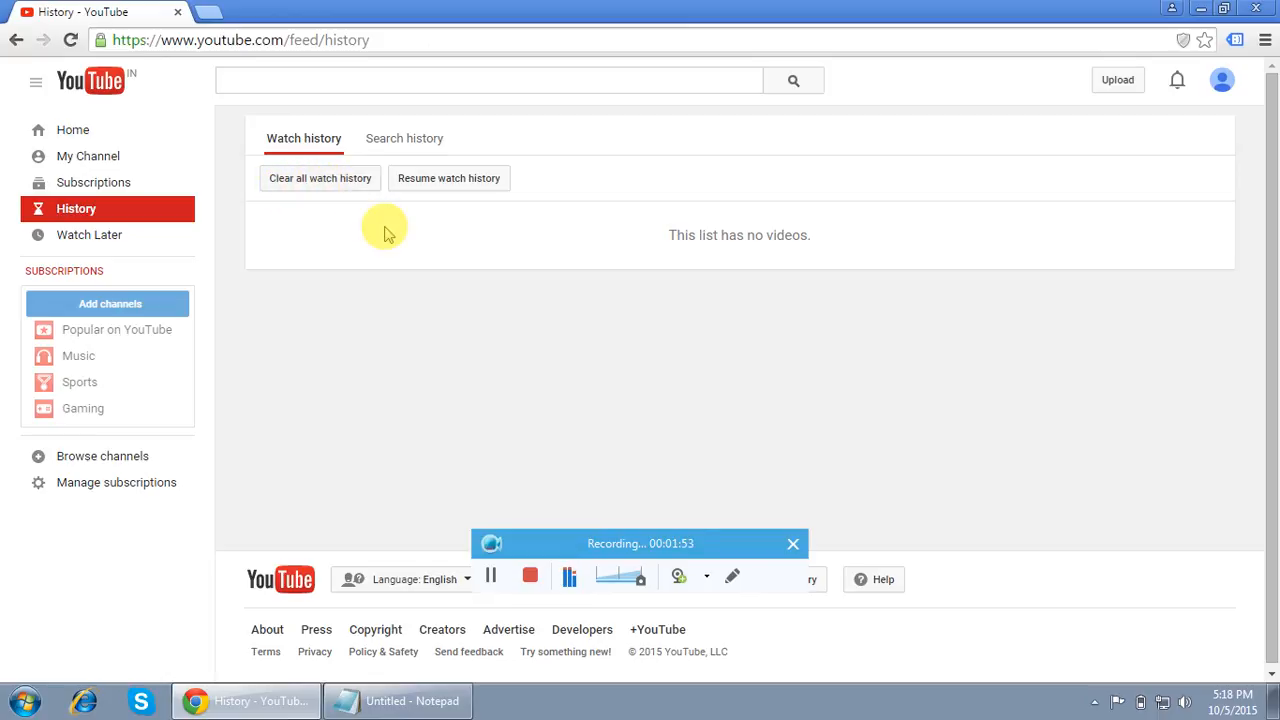
mouse_move(404, 138)
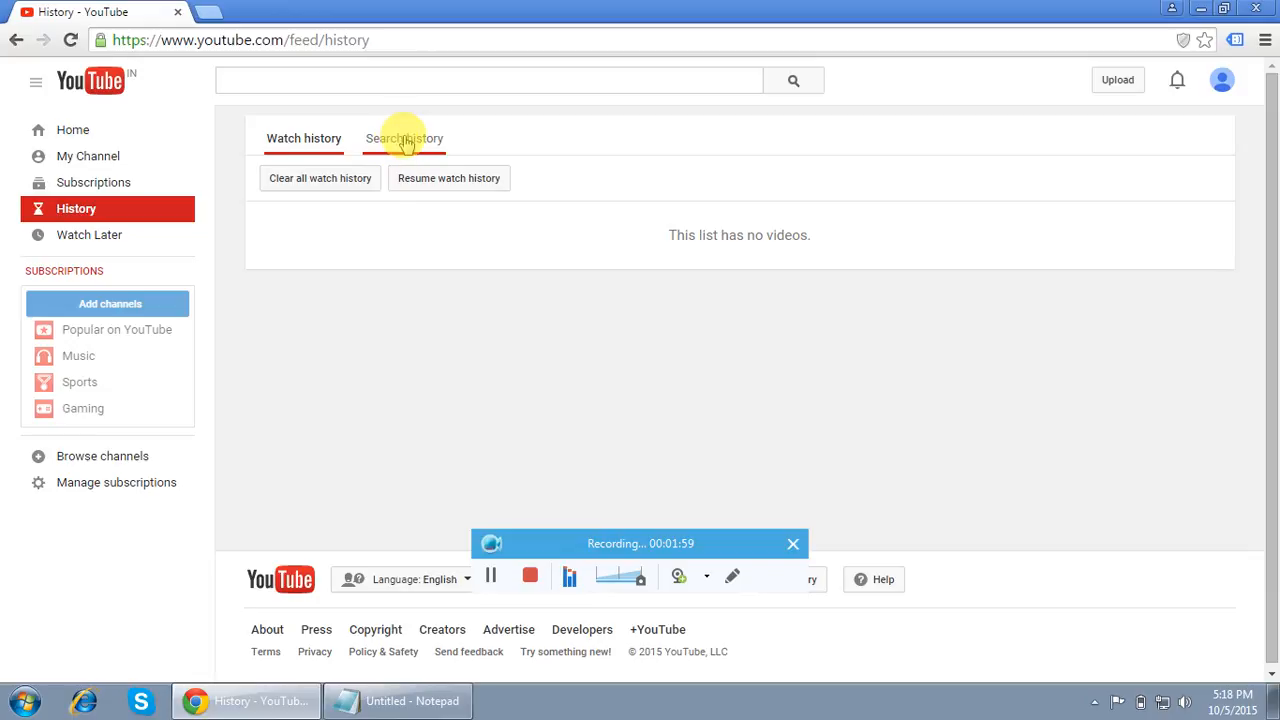
Return to Search history and pause it so the button reads Resume
click(404, 138)
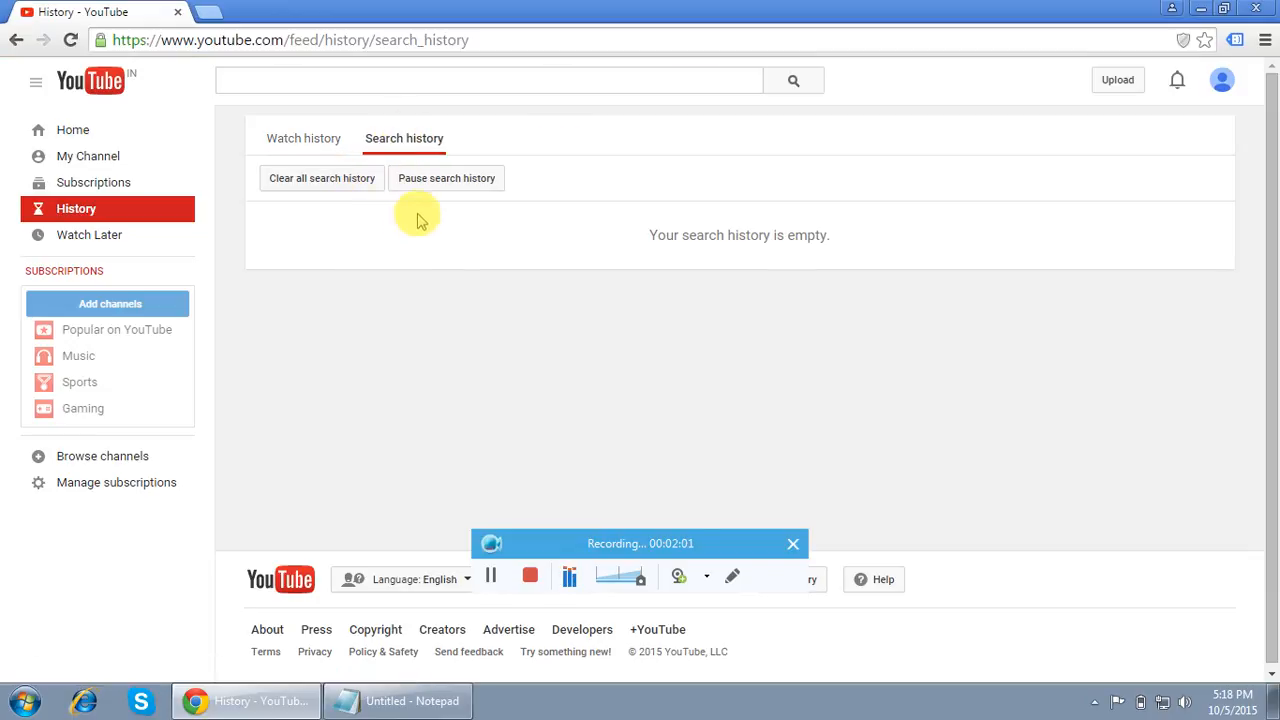
mouse_move(446, 178)
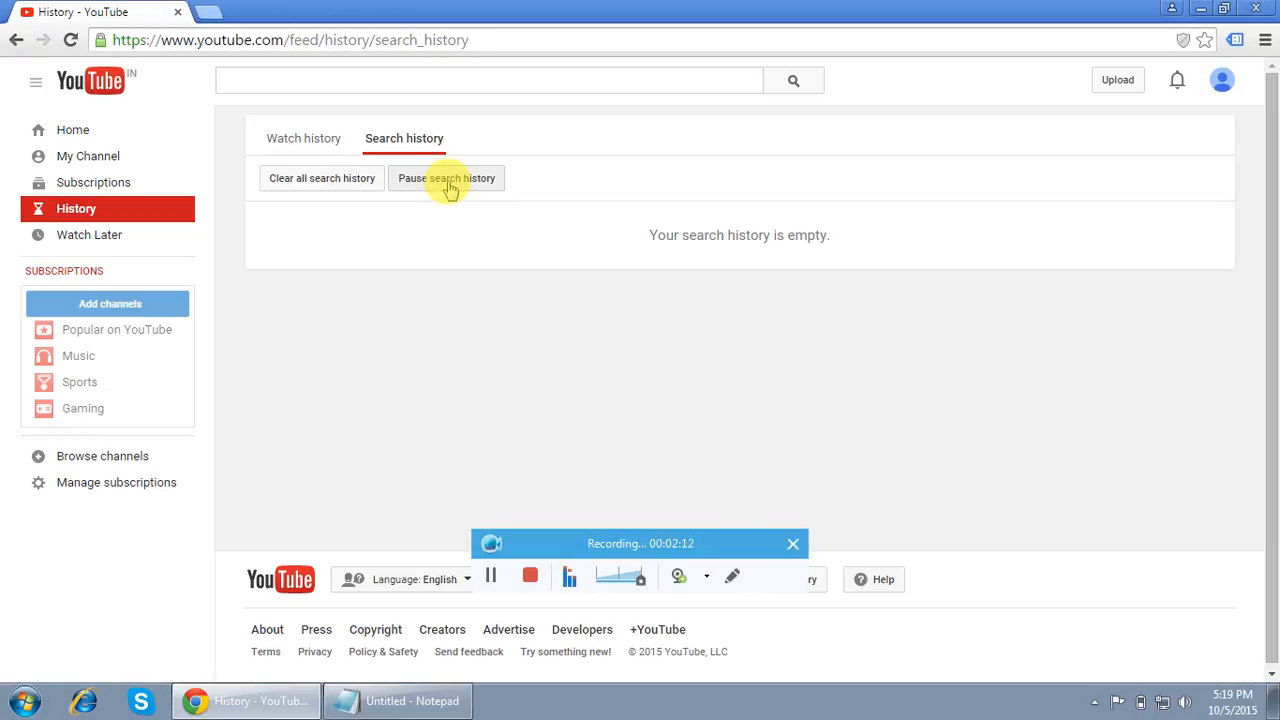
click(446, 178)
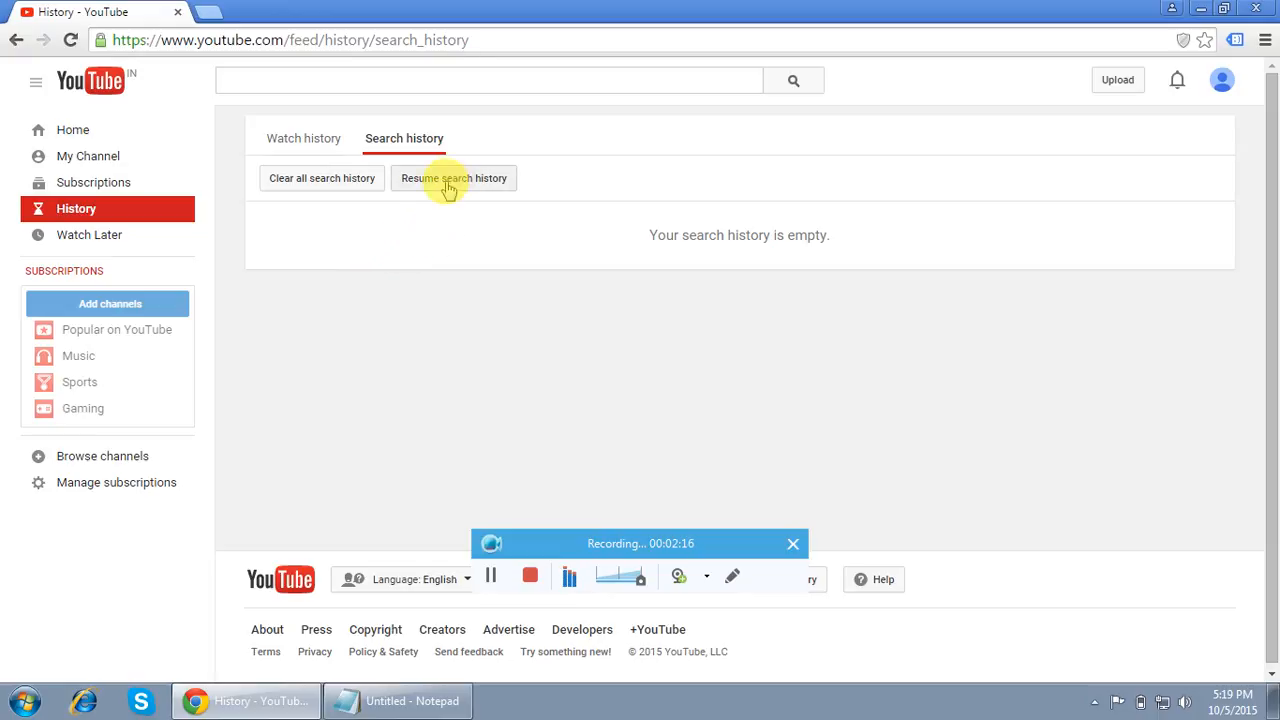
mouse_move(470, 222)
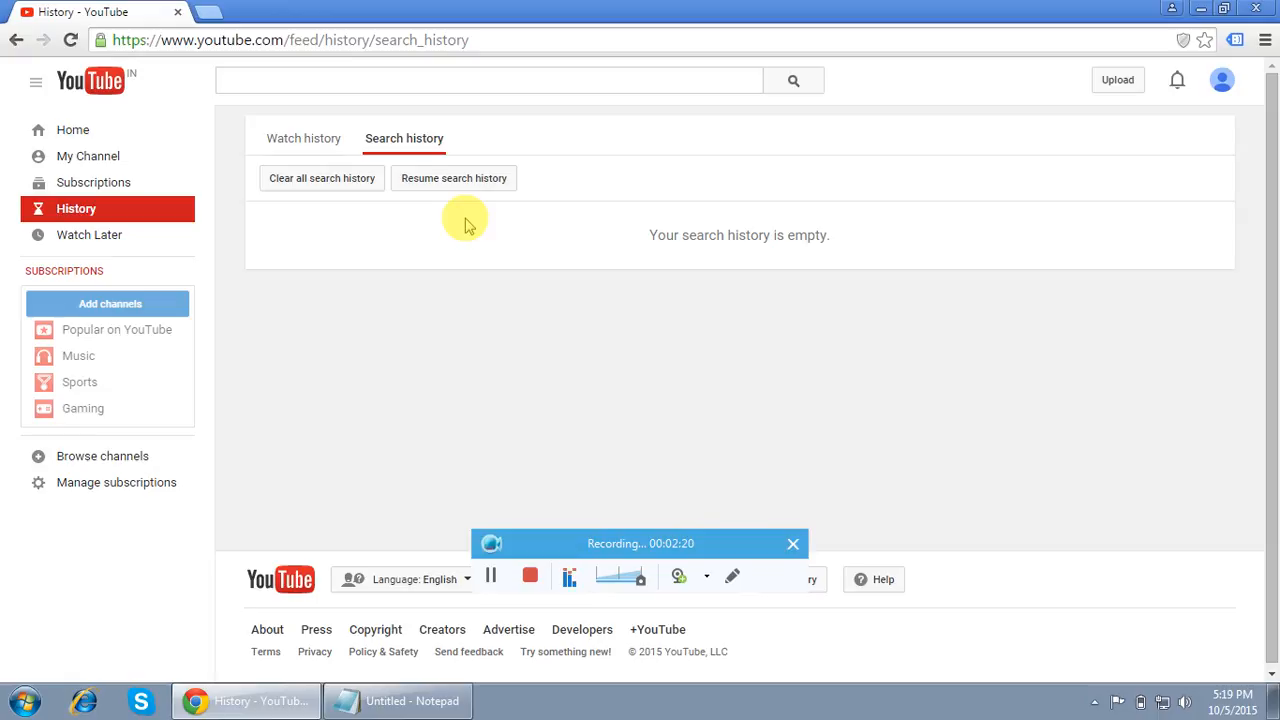
mouse_move(413, 222)
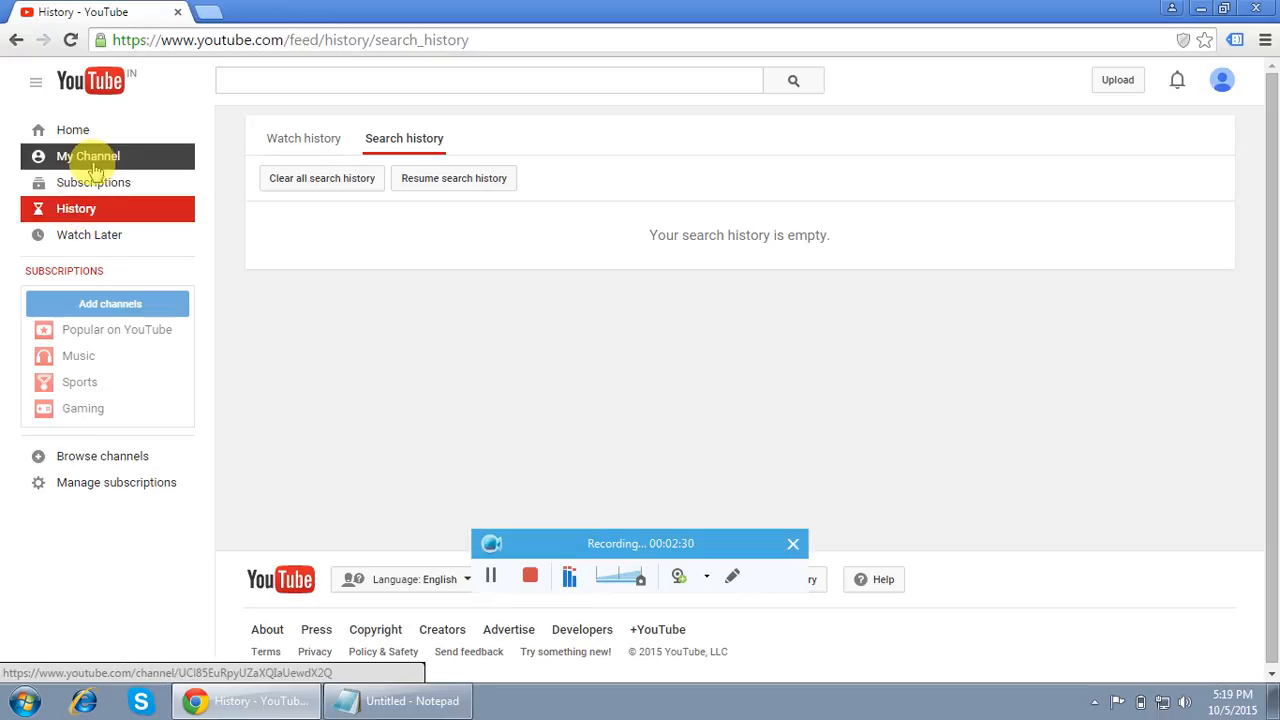
Open My Channel, then Video Manager, and scroll to see no videos found
click(88, 156)
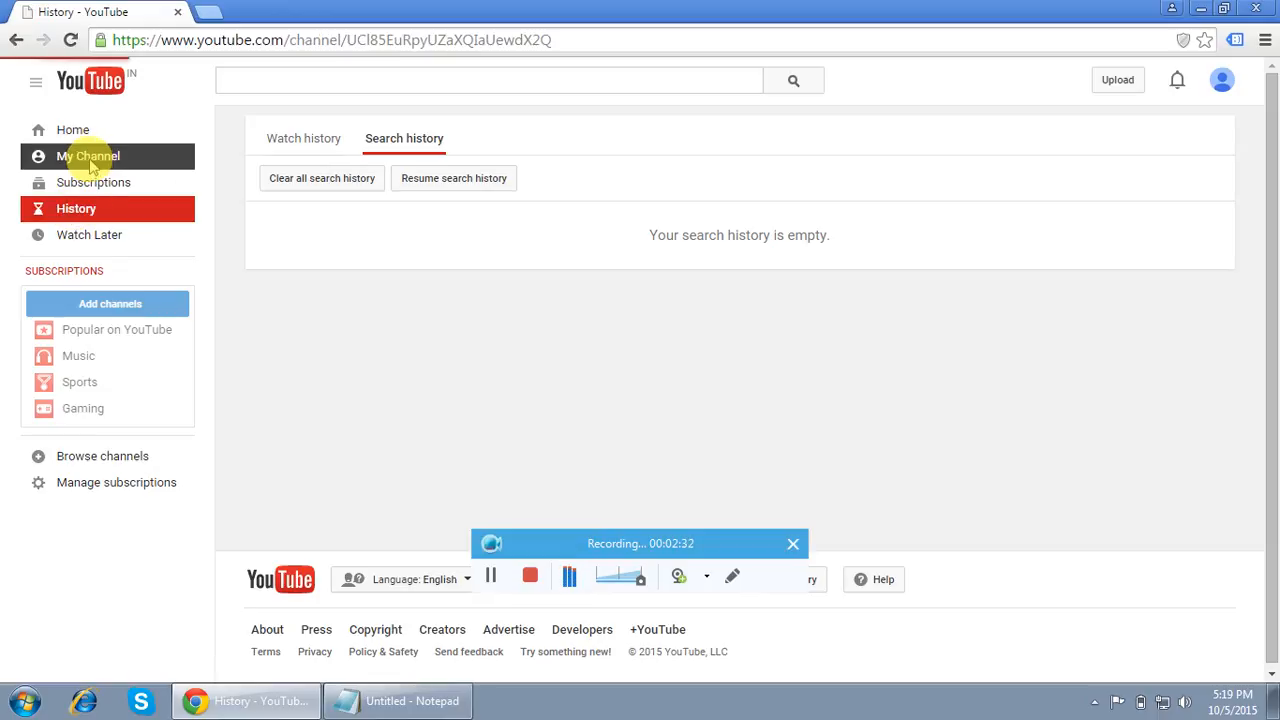
click(88, 156)
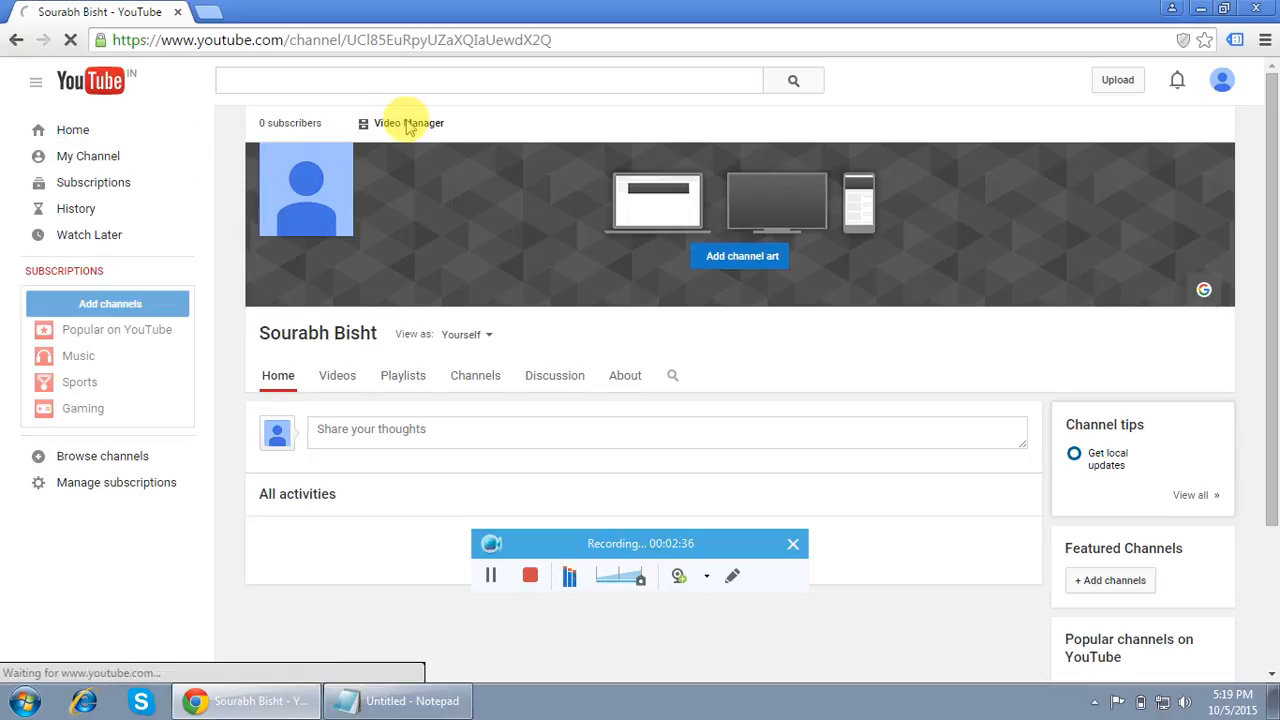
click(408, 122)
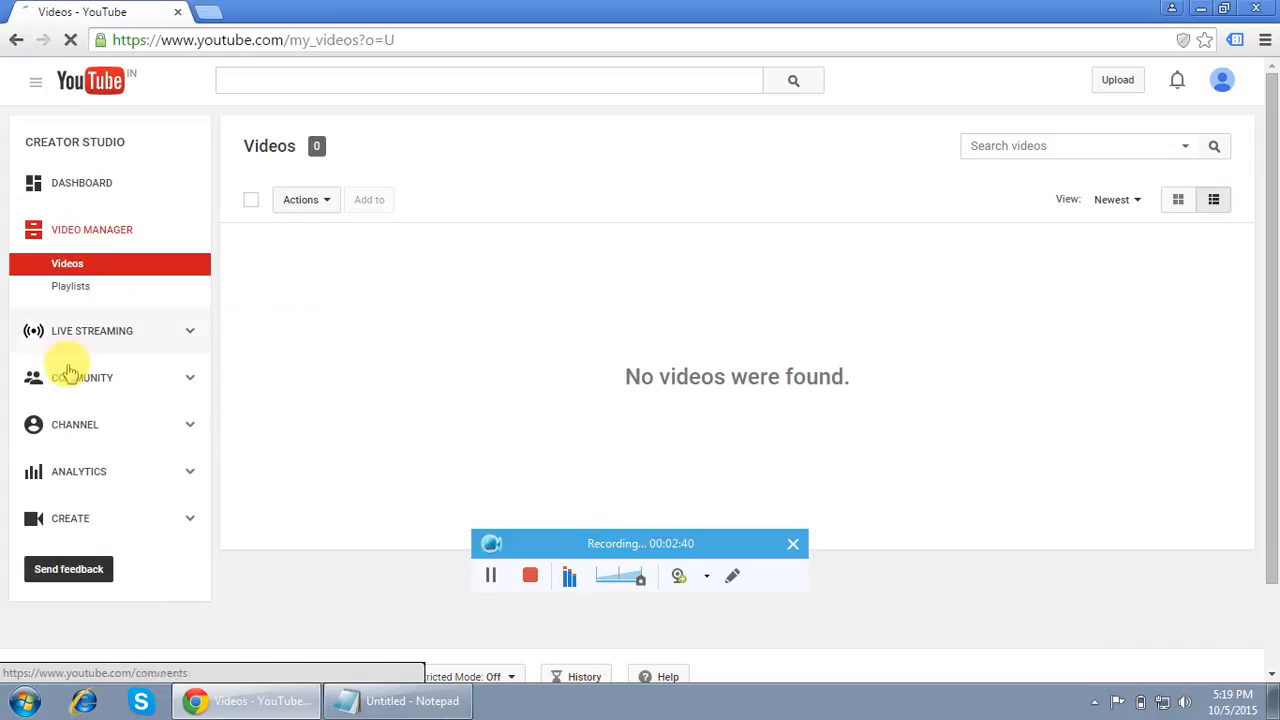
scroll(down, 3)
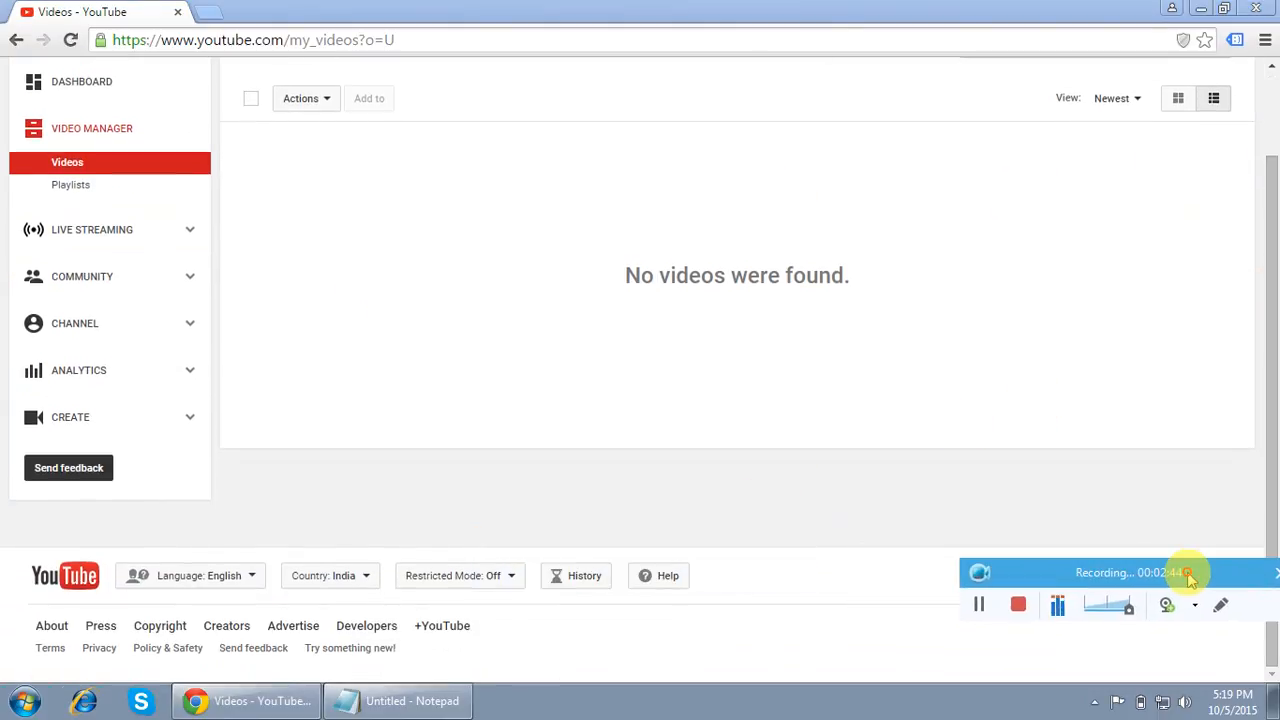
Use the footer History button to reopen the empty watch history
click(575, 575)
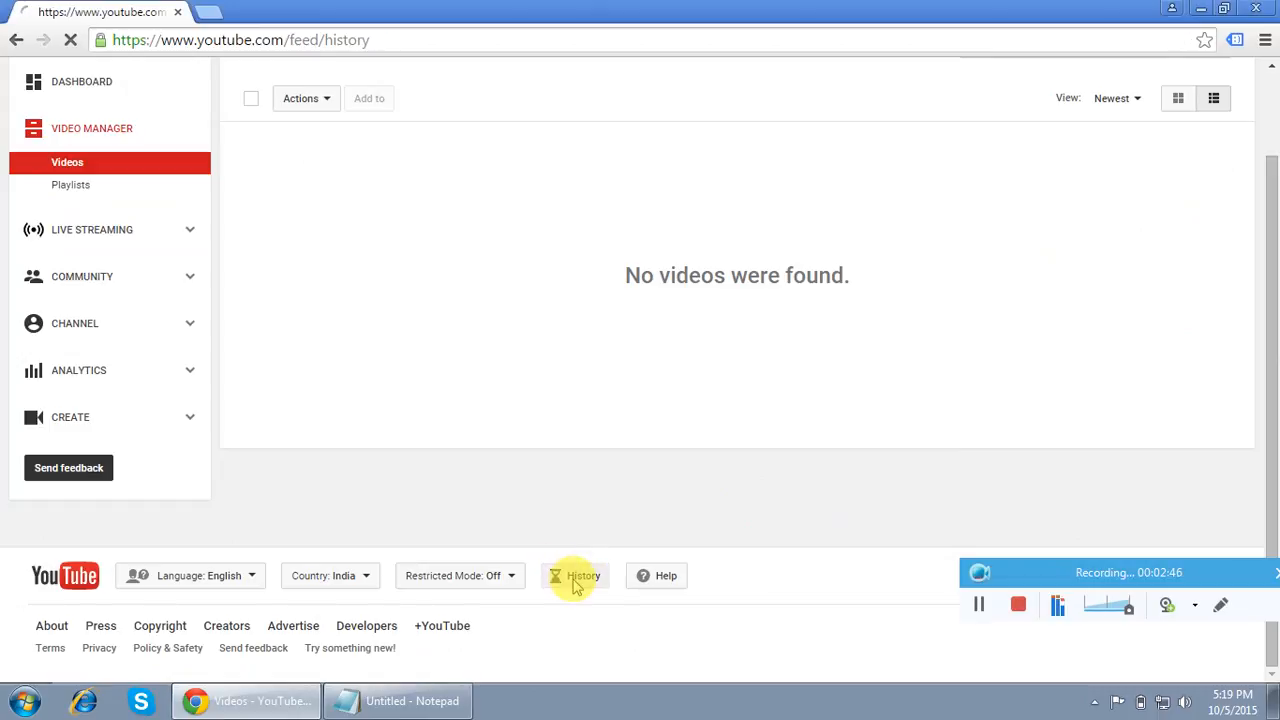
click(583, 575)
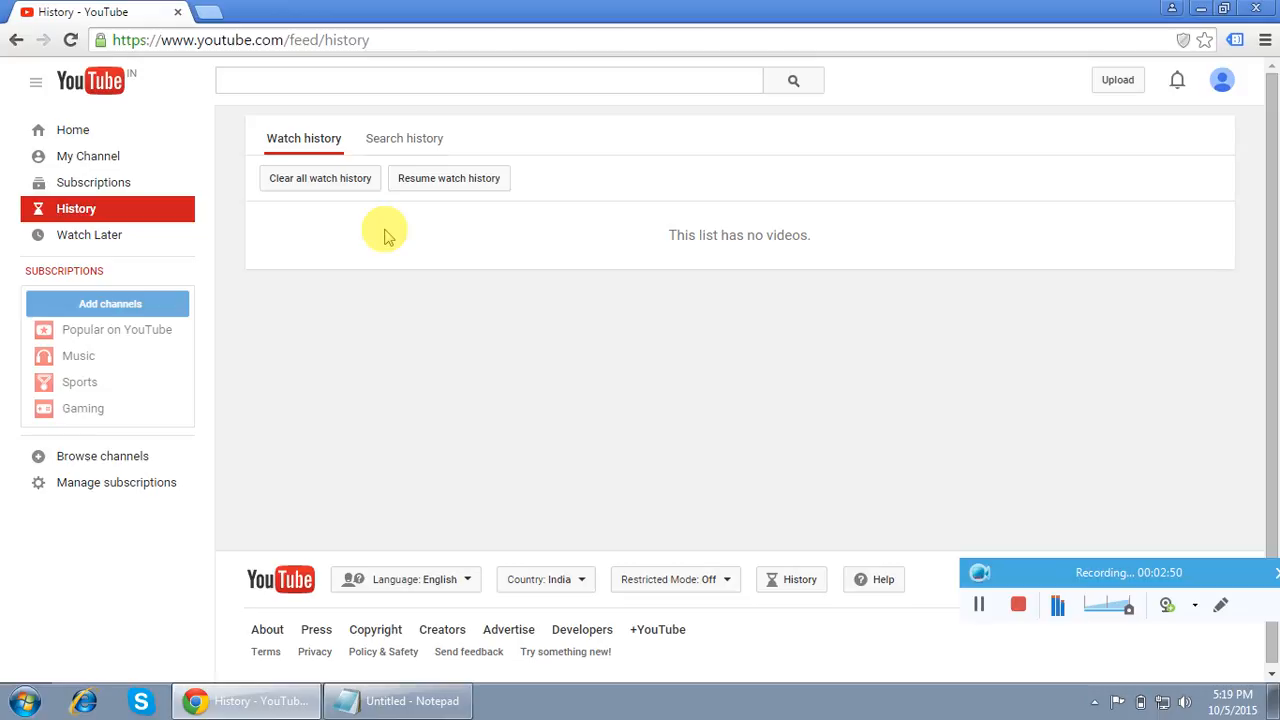
mouse_move(735, 410)
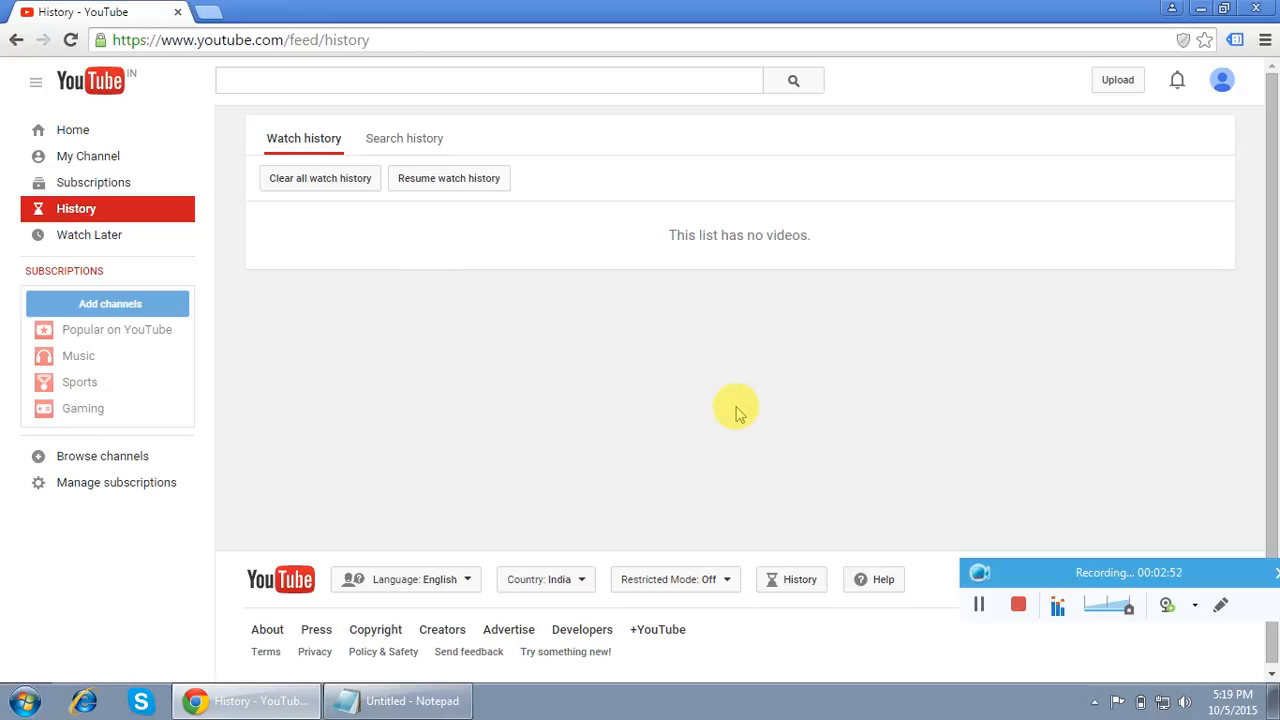